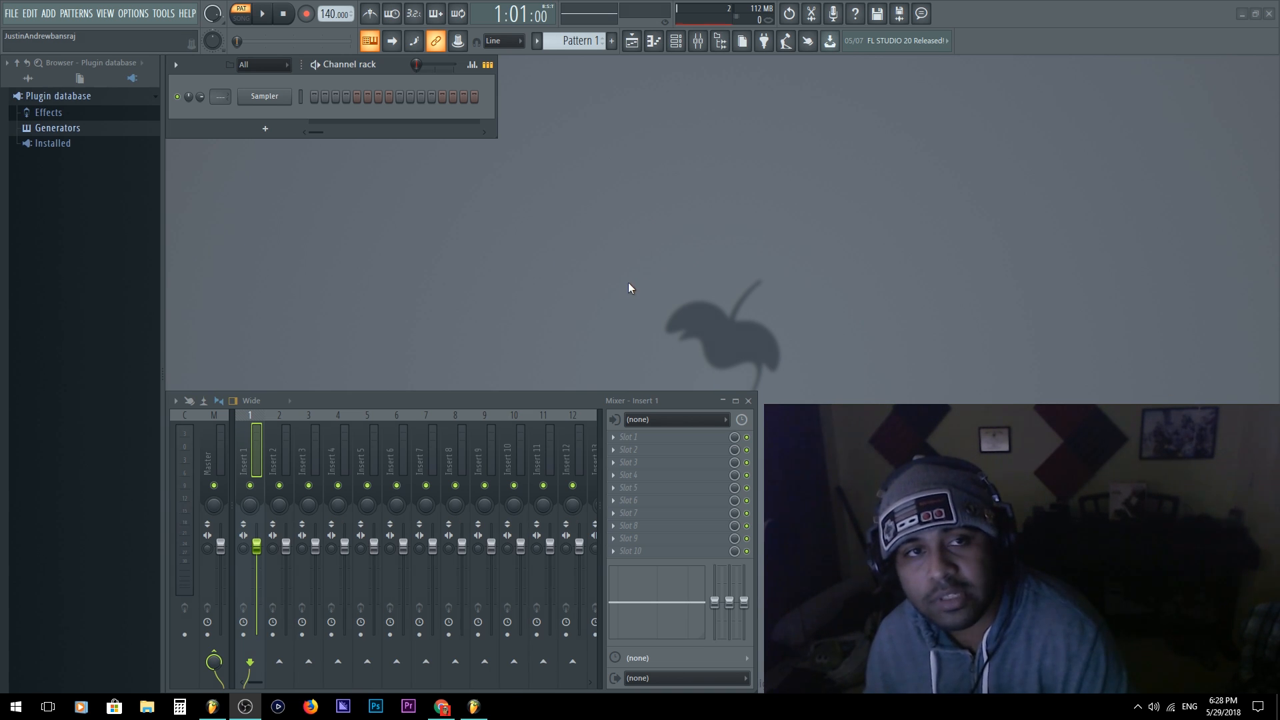
{"action": "mouse_move", "coordinate": [623, 238]}
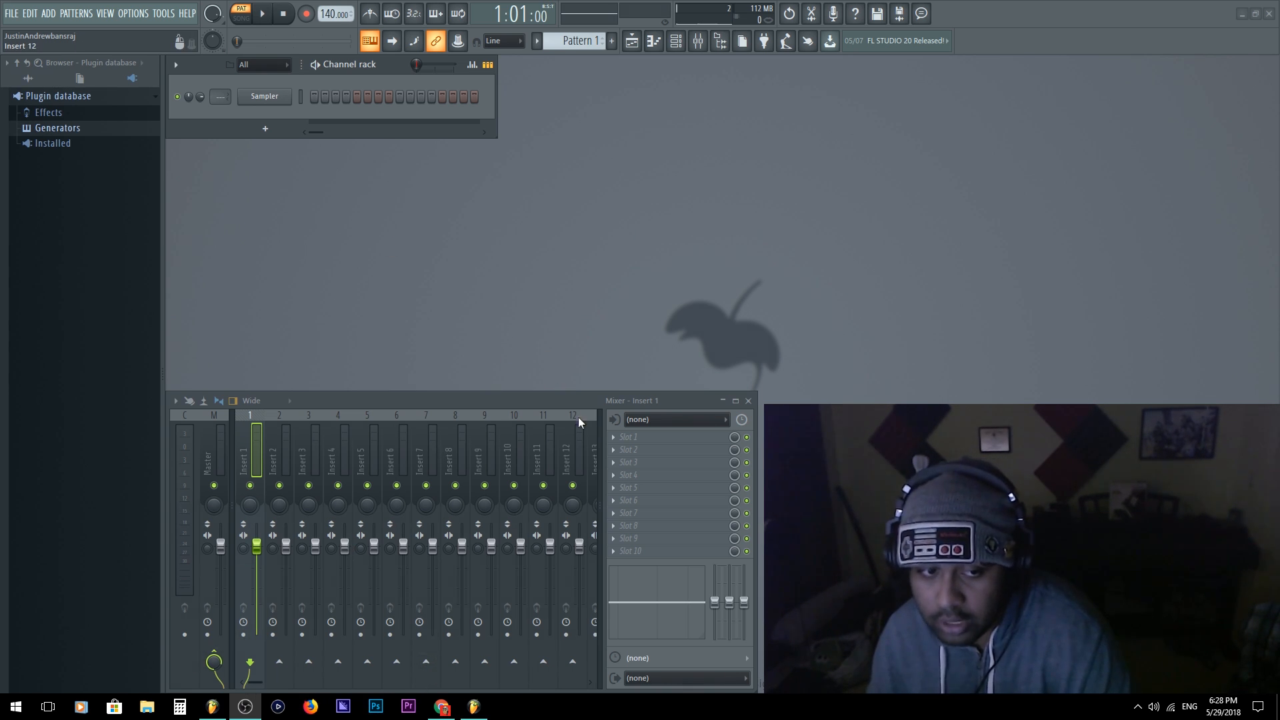
{"action": "mouse_move", "coordinate": [300, 124]}
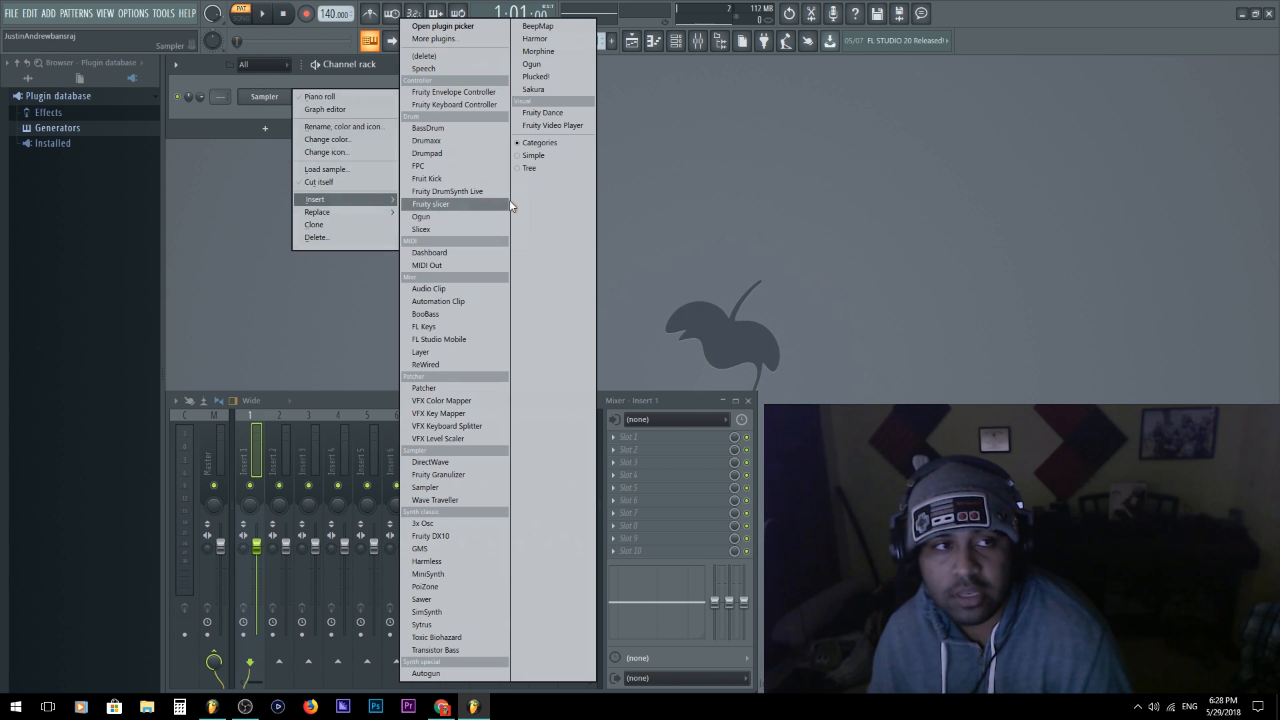
{"action": "mouse_move", "coordinate": [537, 25]}
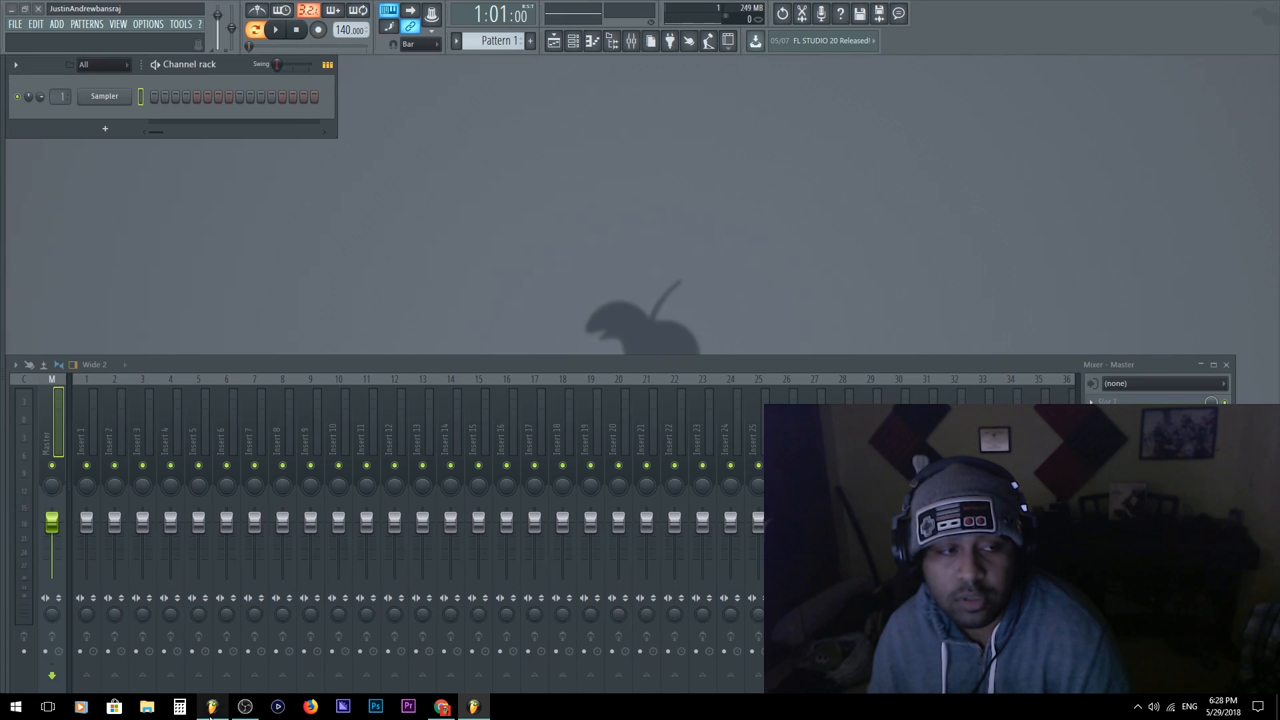
{"action": "right_click", "coordinate": [104, 96]}
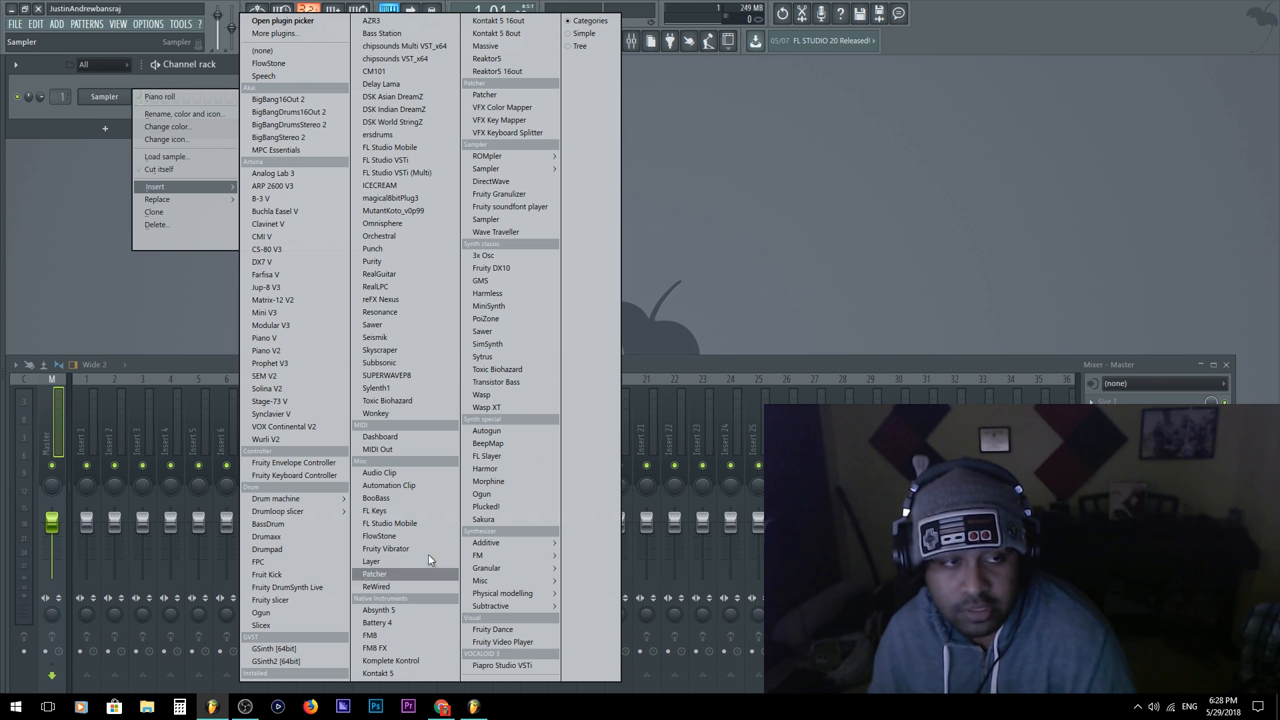
{"action": "mouse_move", "coordinate": [286, 662]}
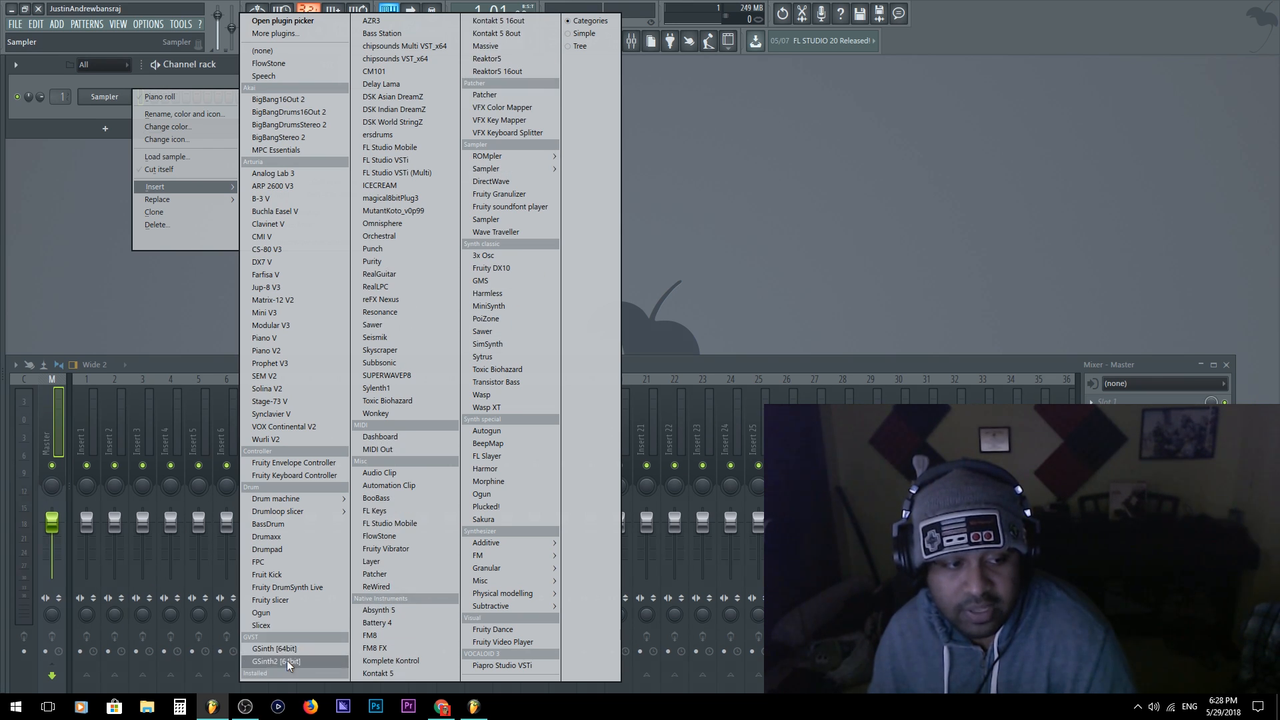
{"action": "mouse_move", "coordinate": [383, 32]}
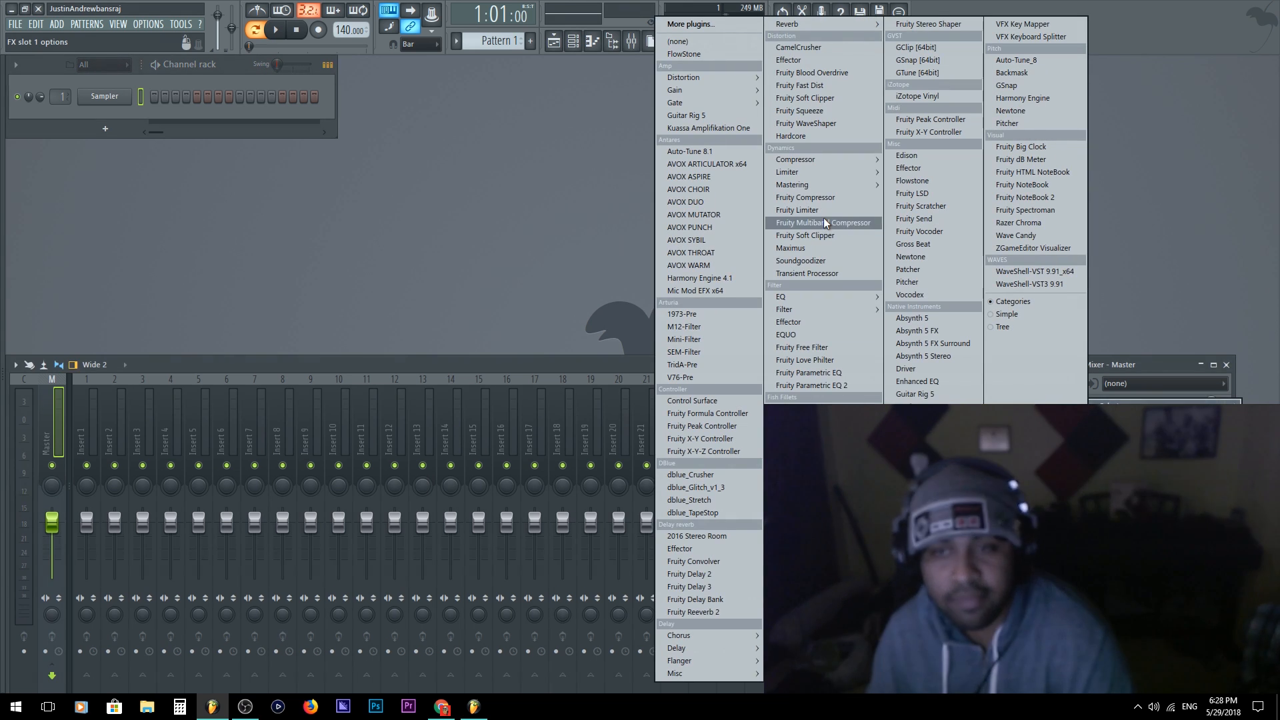
{"action": "mouse_move", "coordinate": [909, 294]}
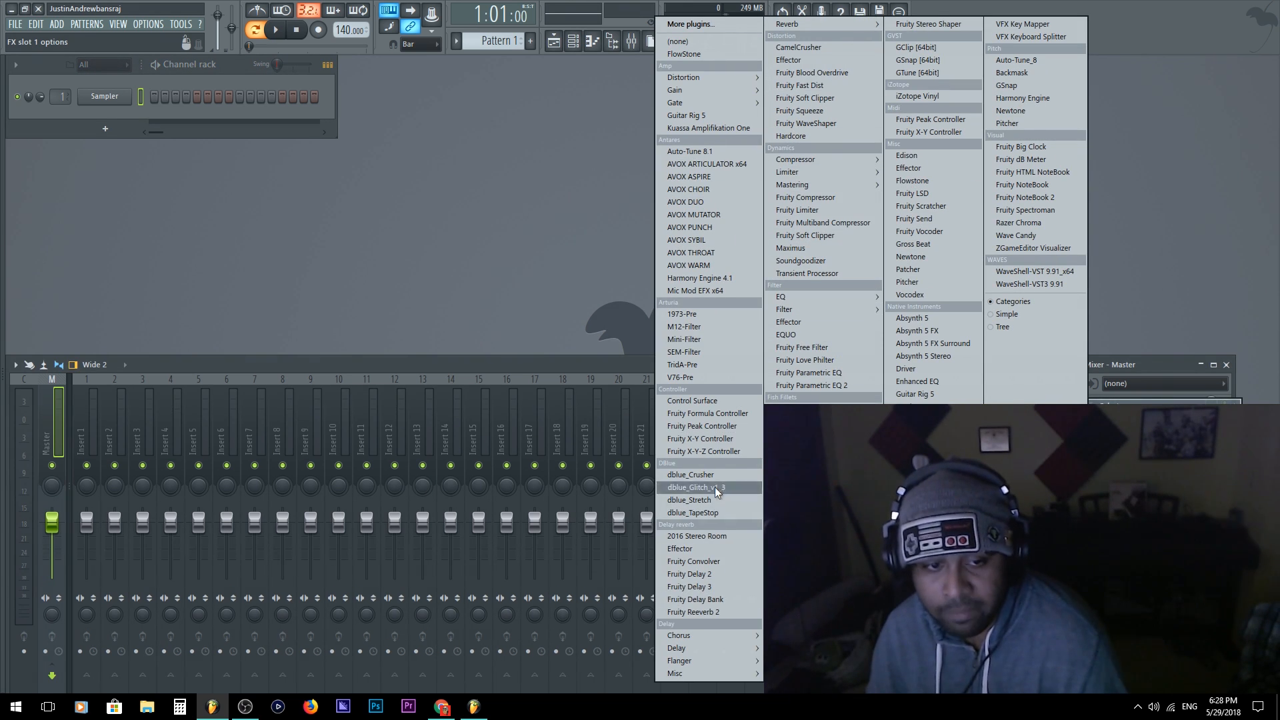
{"action": "mouse_move", "coordinate": [688, 189]}
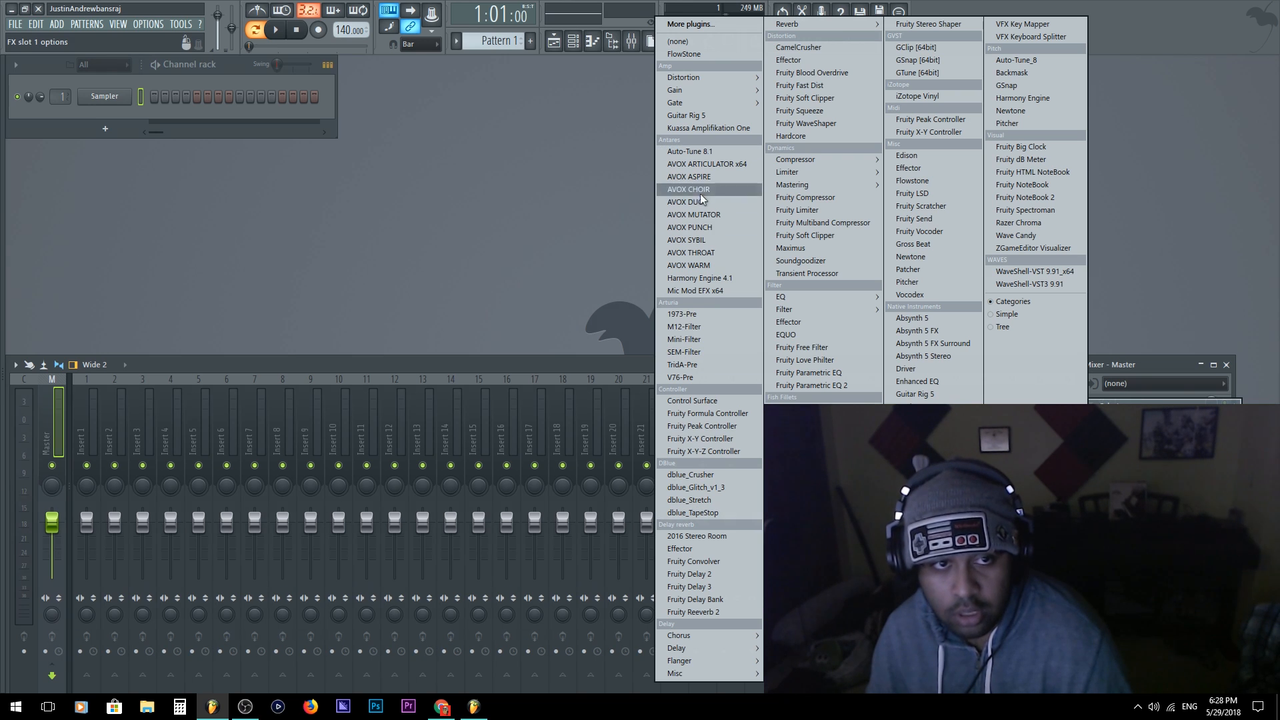
{"action": "mouse_move", "coordinate": [688, 264]}
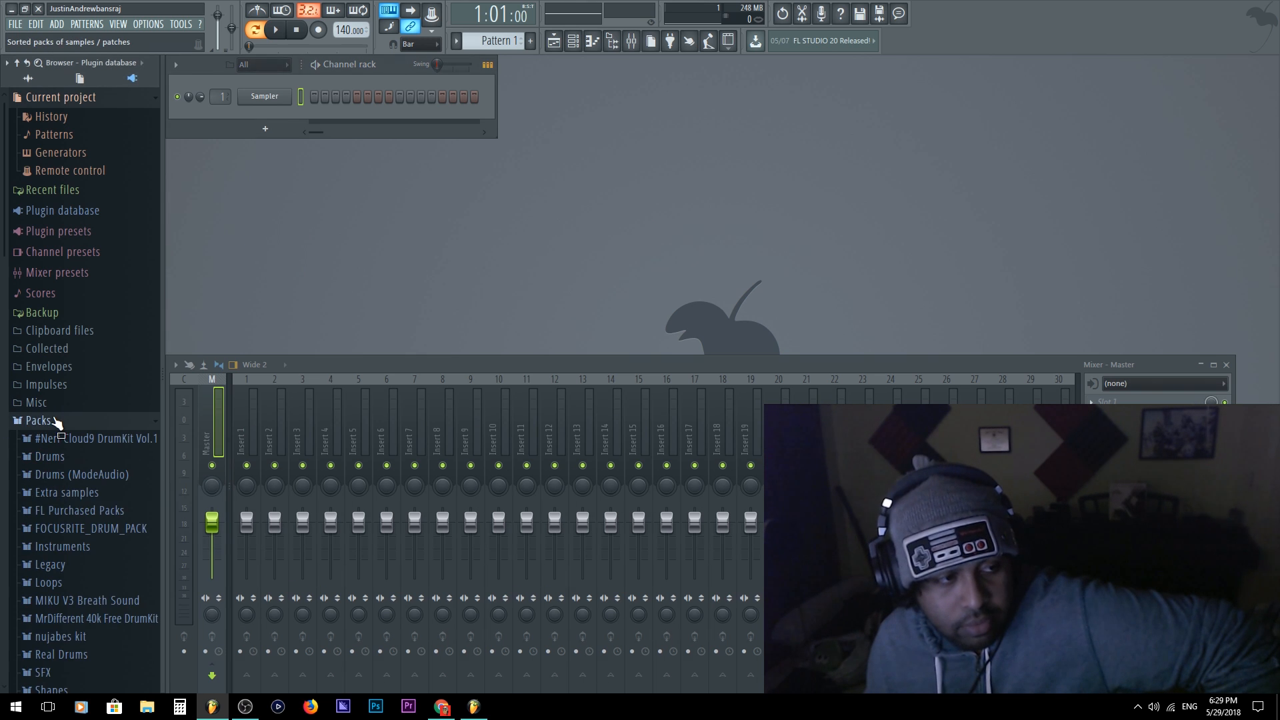
Step: Expand the plugin database's Generators category and open its folder in Windows Explorer
{"action": "left_click", "coordinate": [39, 420]}
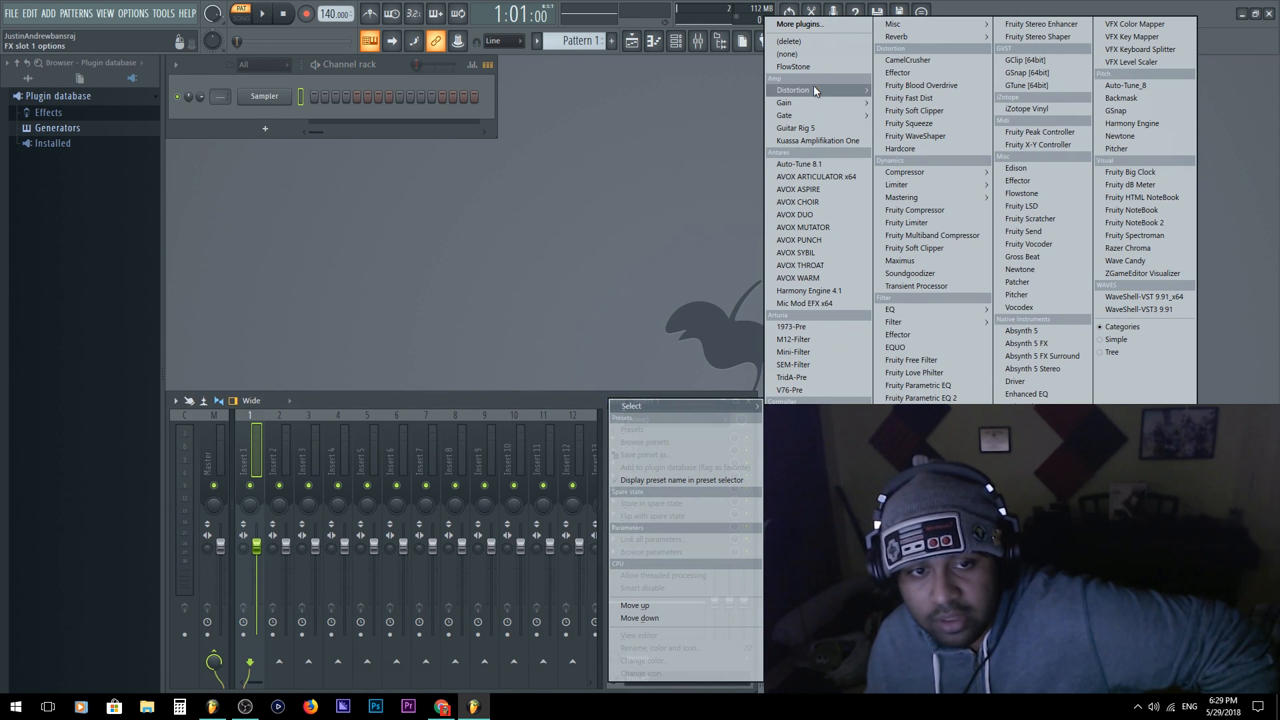
{"action": "mouse_move", "coordinate": [424, 277]}
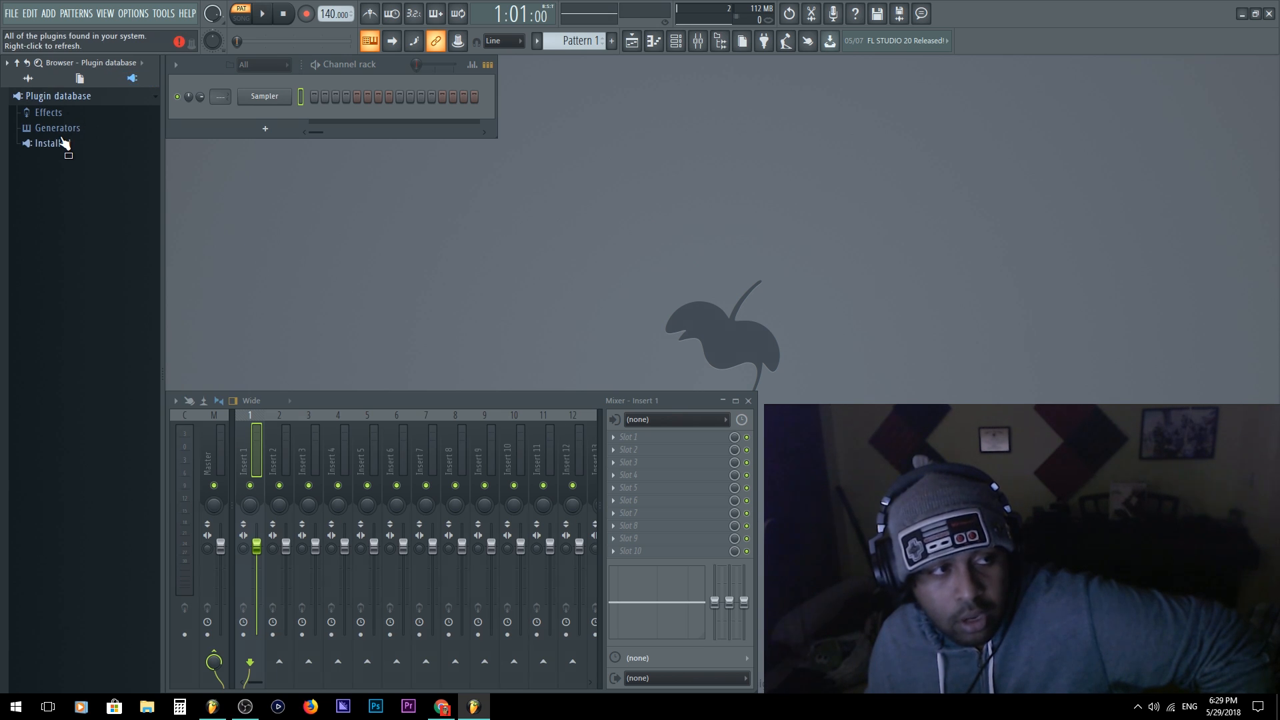
{"action": "left_click", "coordinate": [56, 128]}
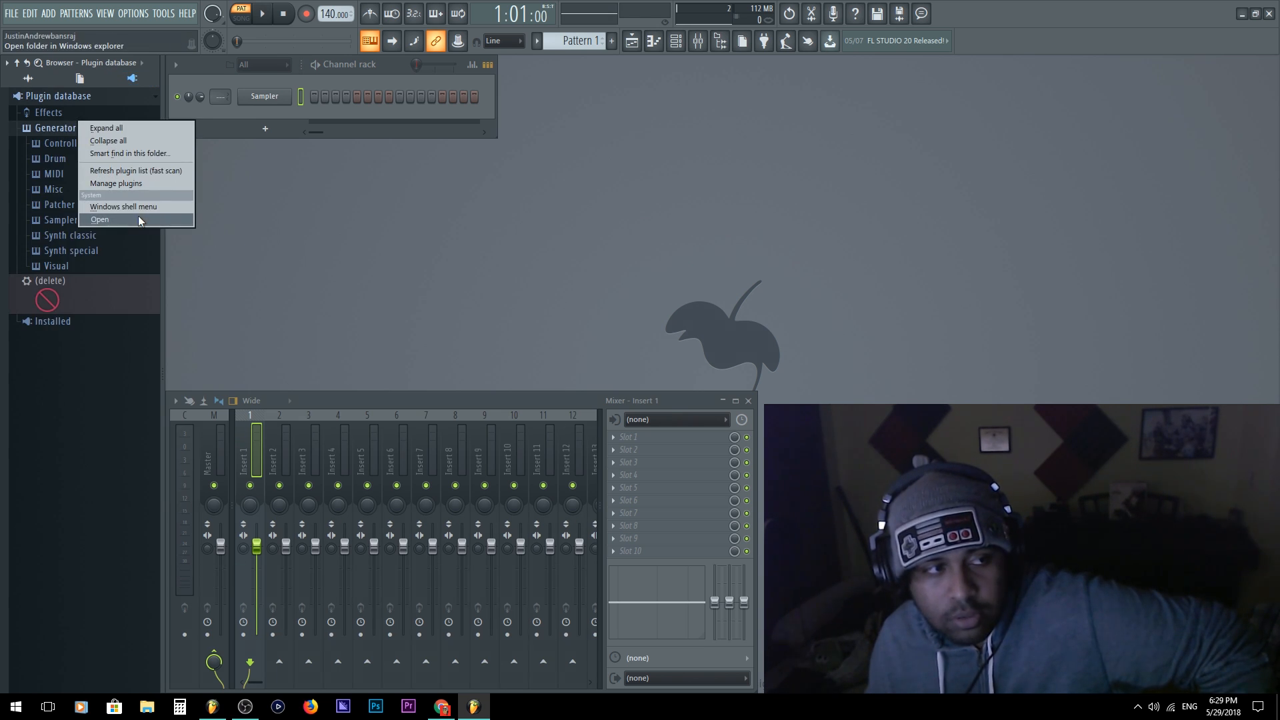
{"action": "left_click", "coordinate": [100, 219]}
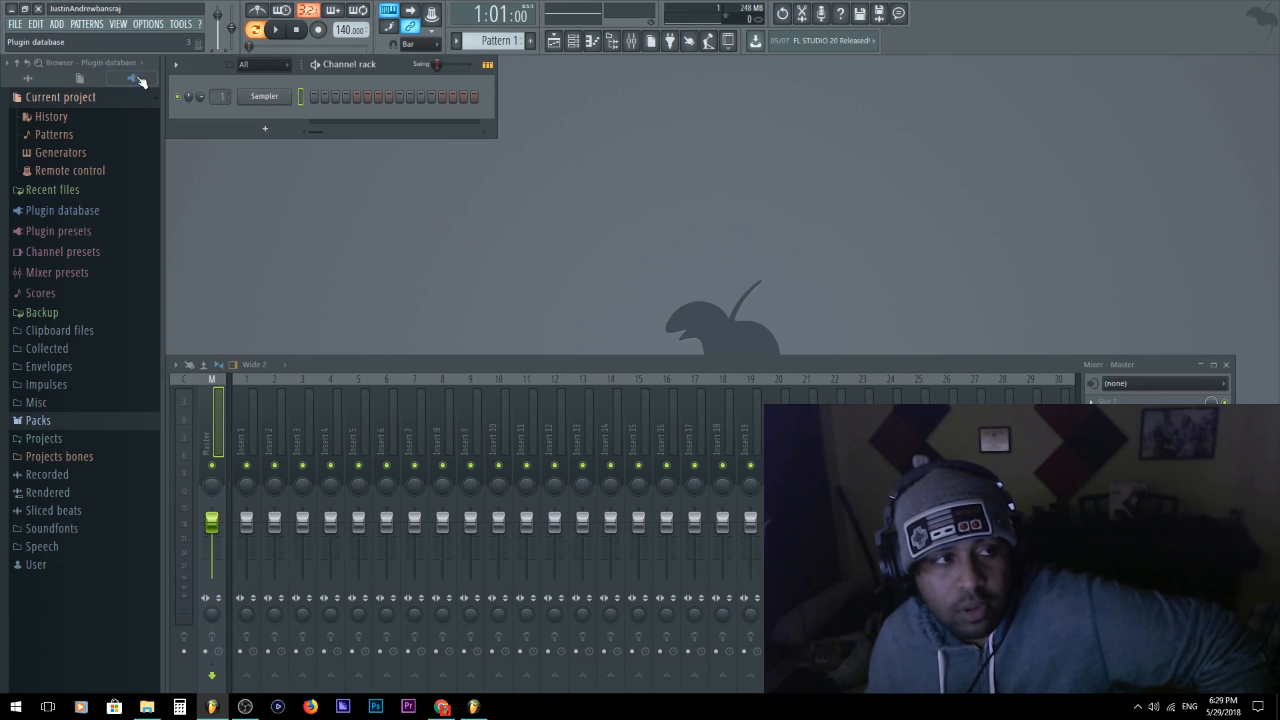
{"action": "left_click", "coordinate": [62, 209]}
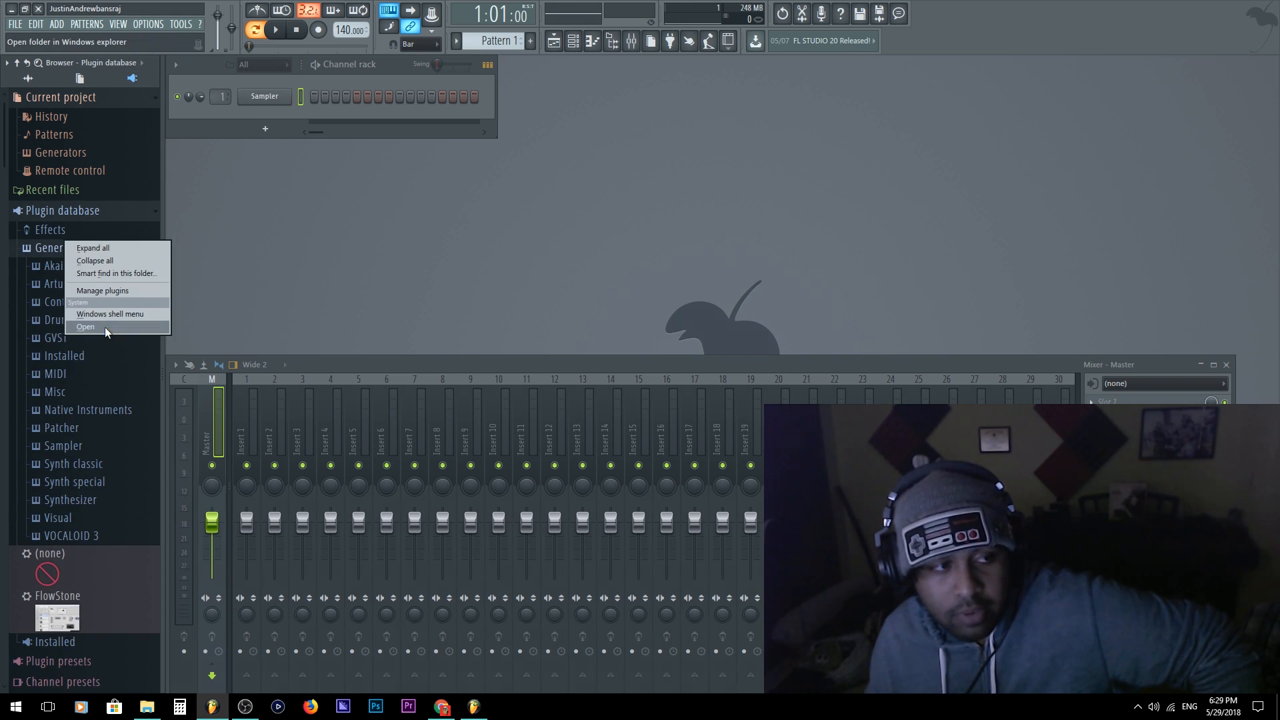
Step: Copy all FL 12 Generators entries into the FL 20 Generators folder, replacing same-named files
{"action": "left_click", "coordinate": [85, 327]}
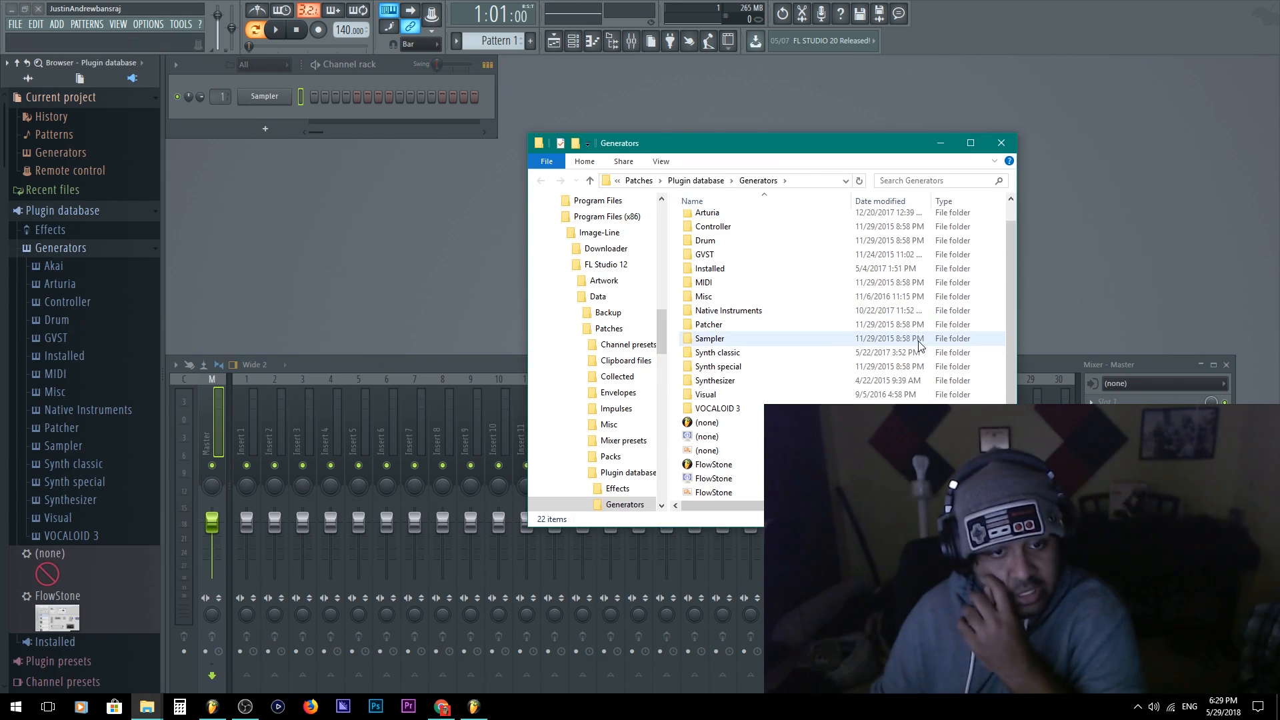
{"action": "mouse_move", "coordinate": [828, 352]}
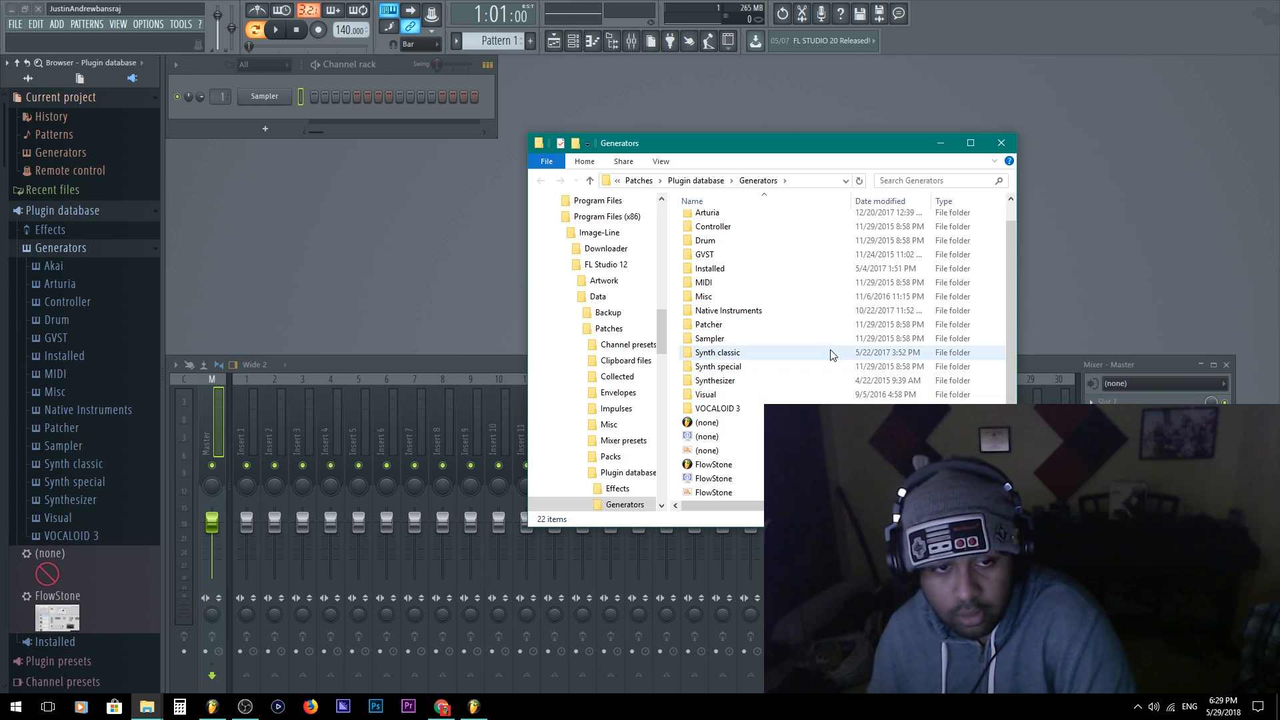
{"action": "key", "text": "ctrl+a"}
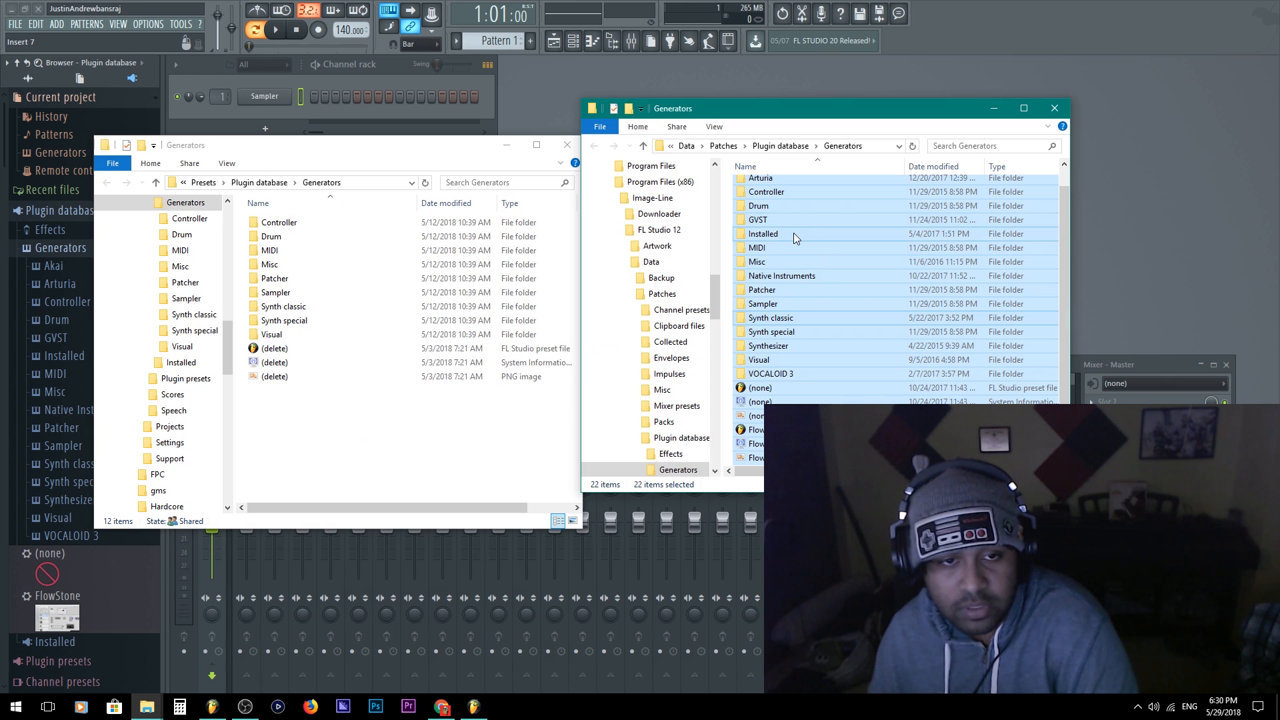
{"action": "left_click_drag", "start_coordinate": [796, 238], "coordinate": [464, 428]}
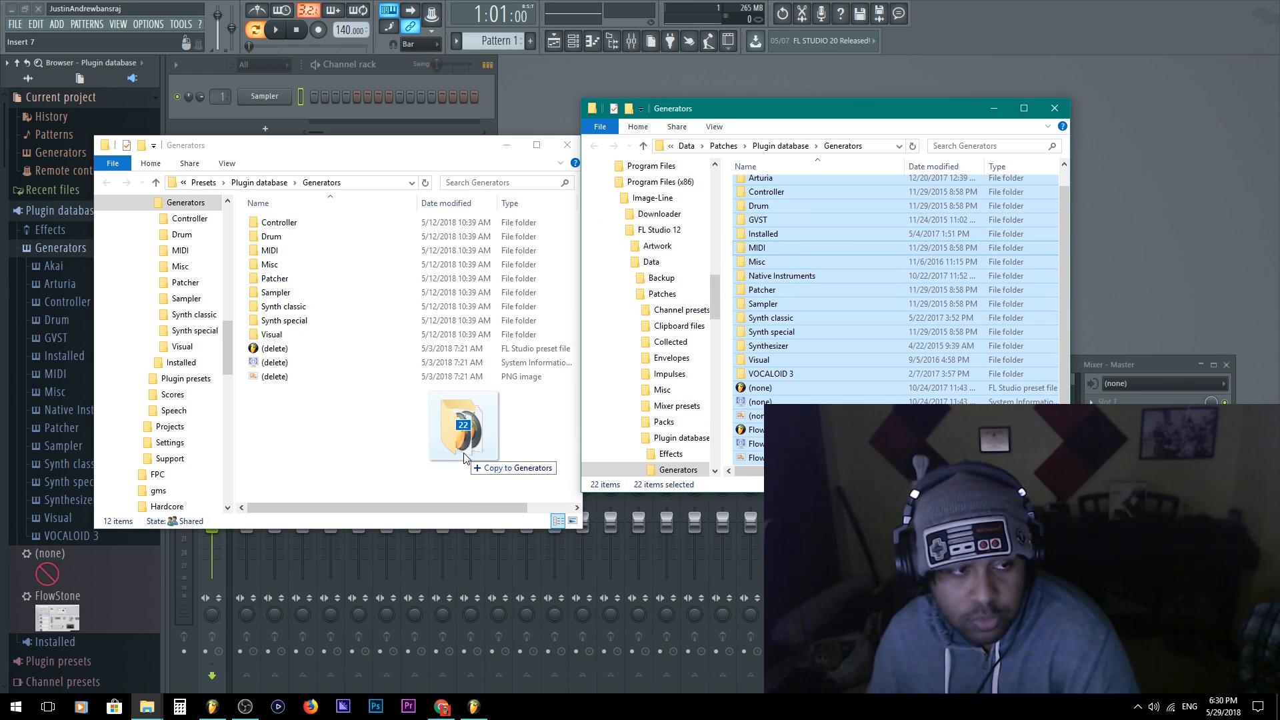
{"action": "left_click", "coordinate": [463, 424]}
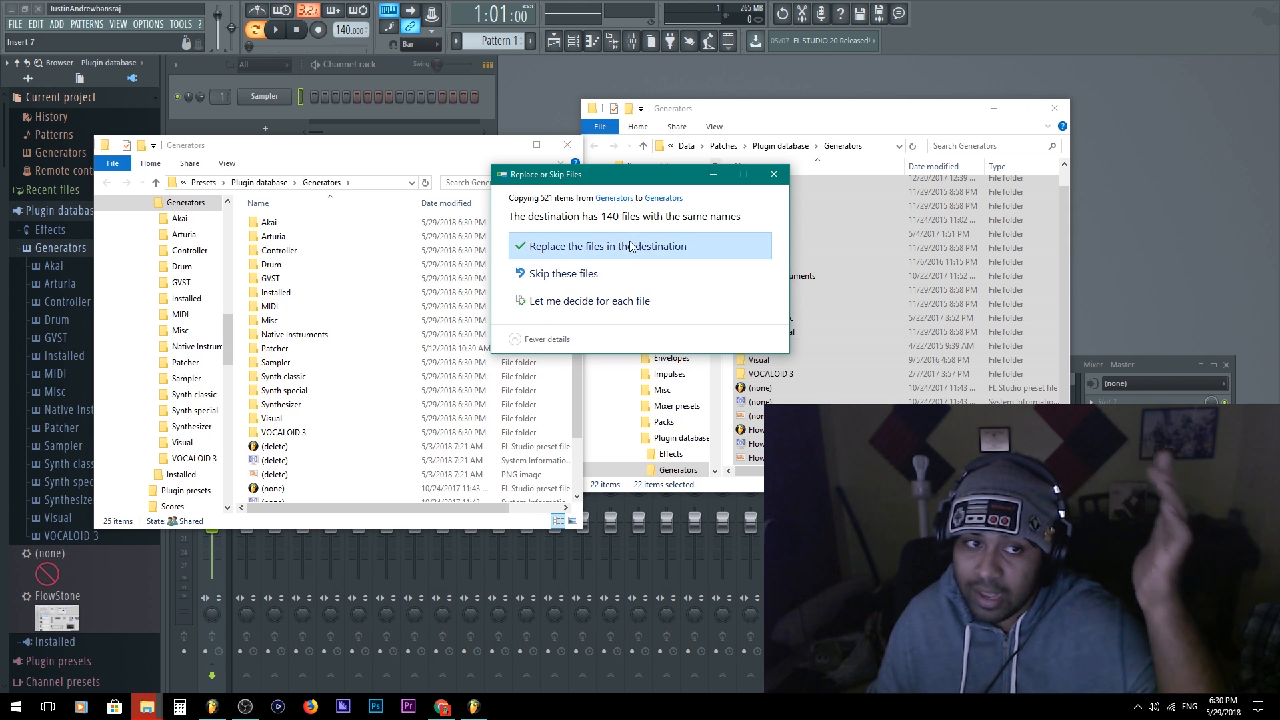
{"action": "mouse_move", "coordinate": [654, 273]}
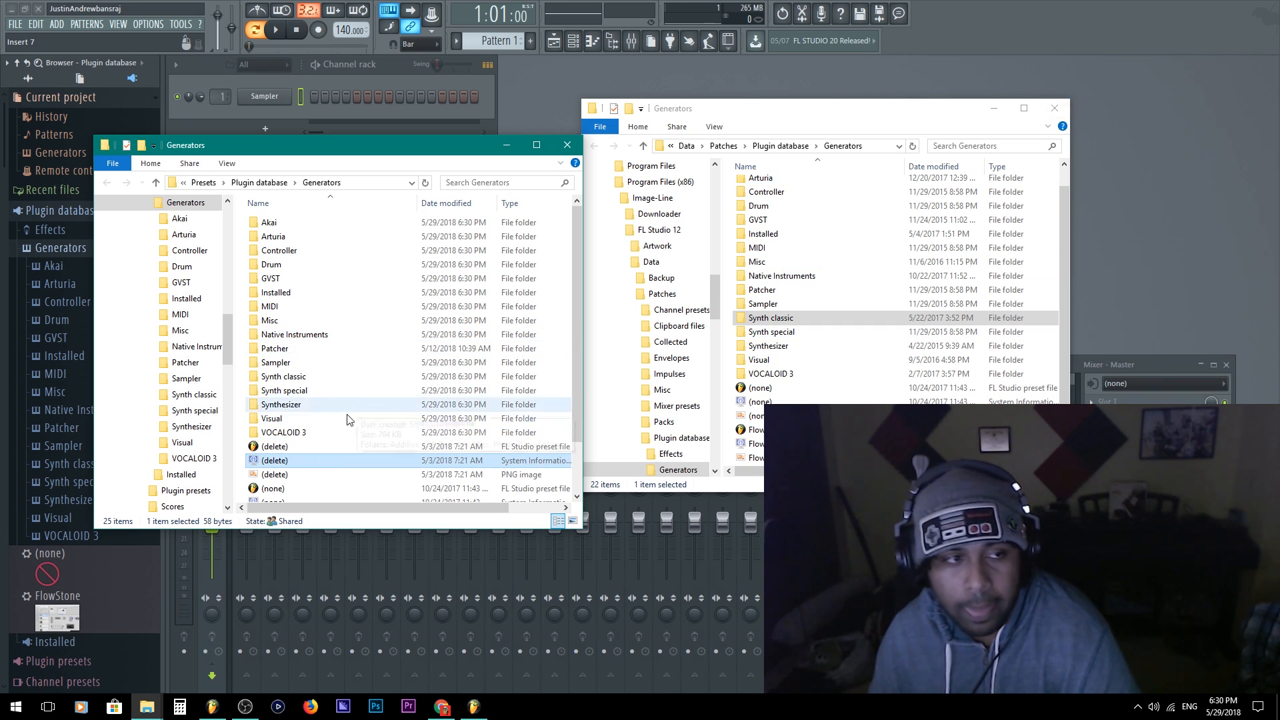
Step: Insert a Mini V3 channel from the Sampler's plugin list, then close FL Studio 12 to the save prompt
{"action": "right_click", "coordinate": [264, 96]}
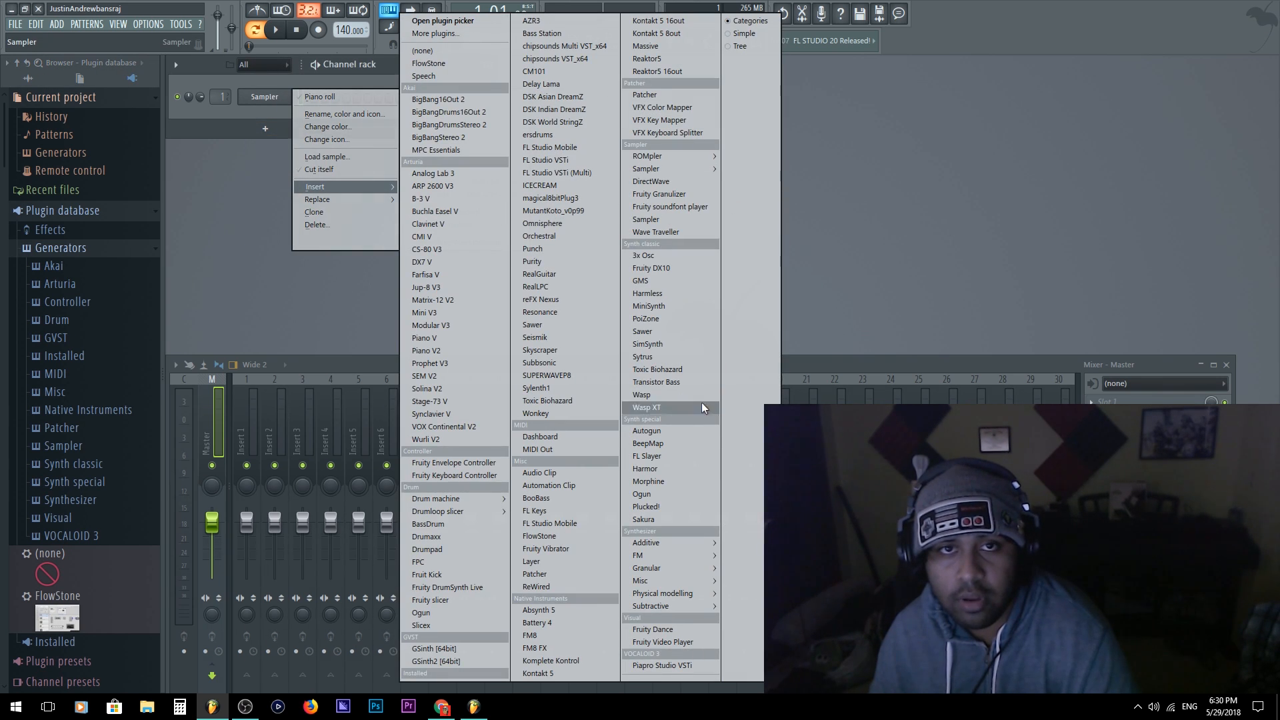
{"action": "mouse_move", "coordinate": [425, 312]}
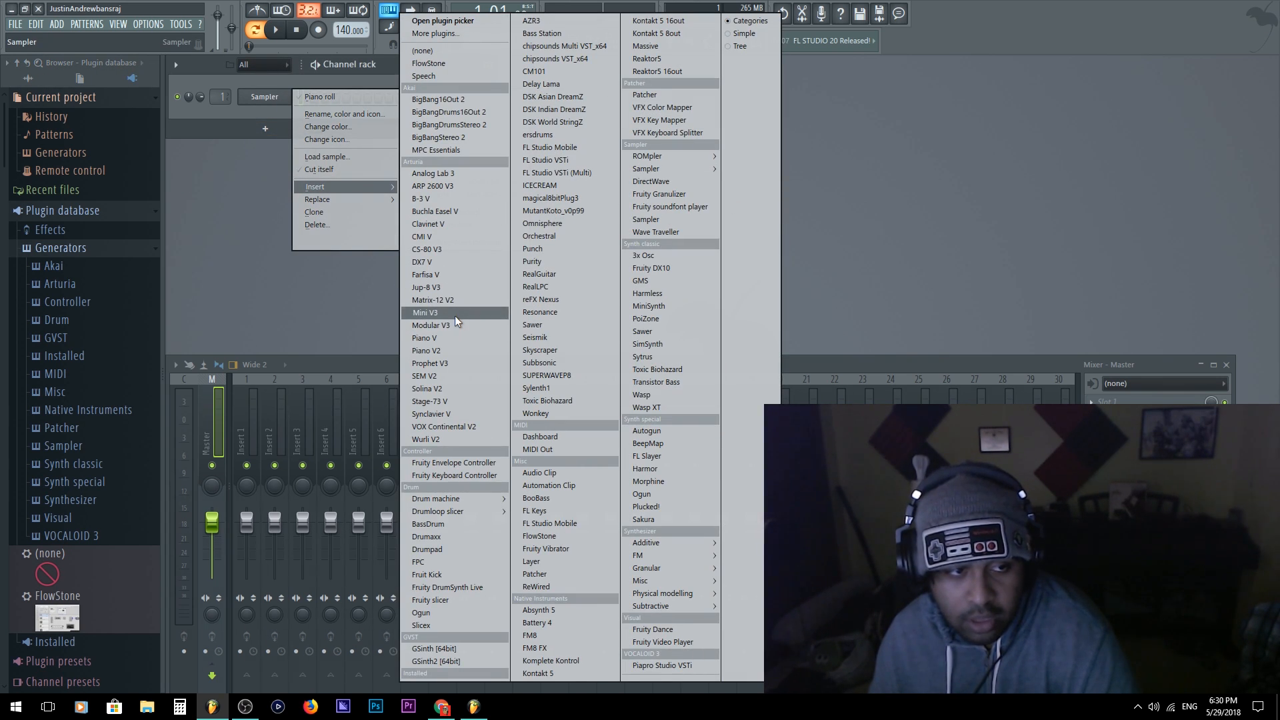
{"action": "left_click", "coordinate": [425, 312]}
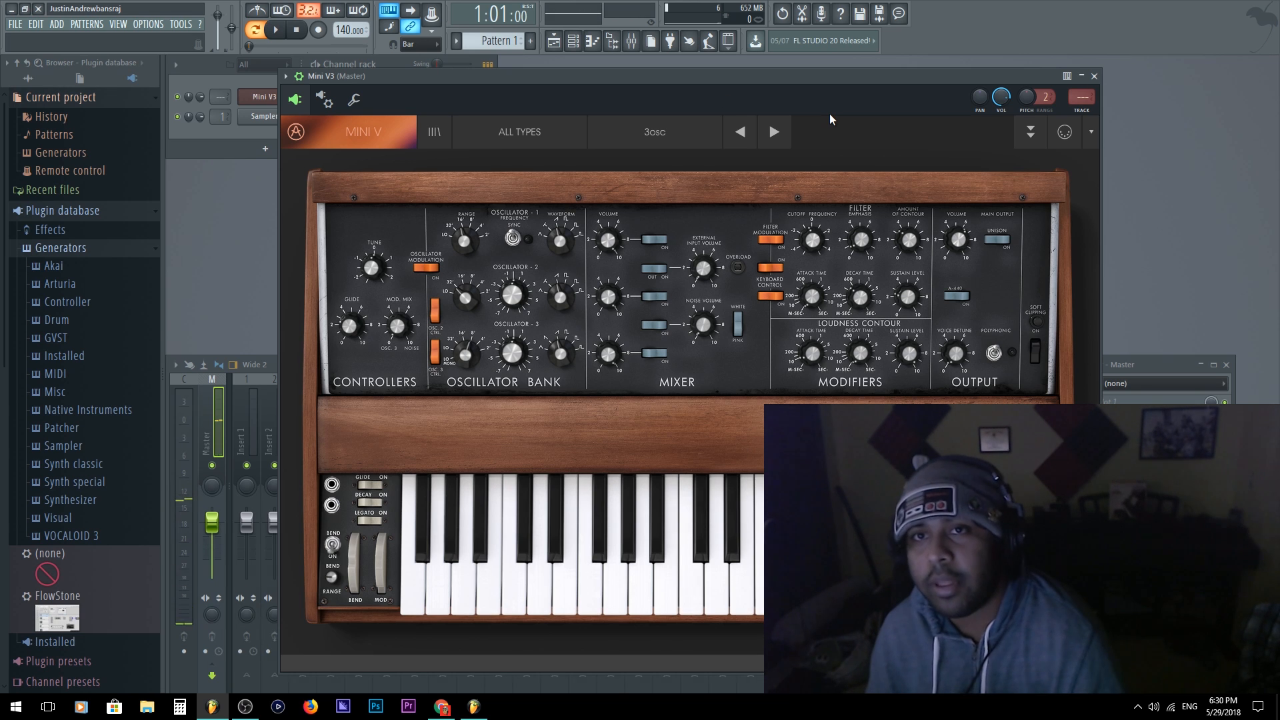
{"action": "left_click", "coordinate": [1093, 74]}
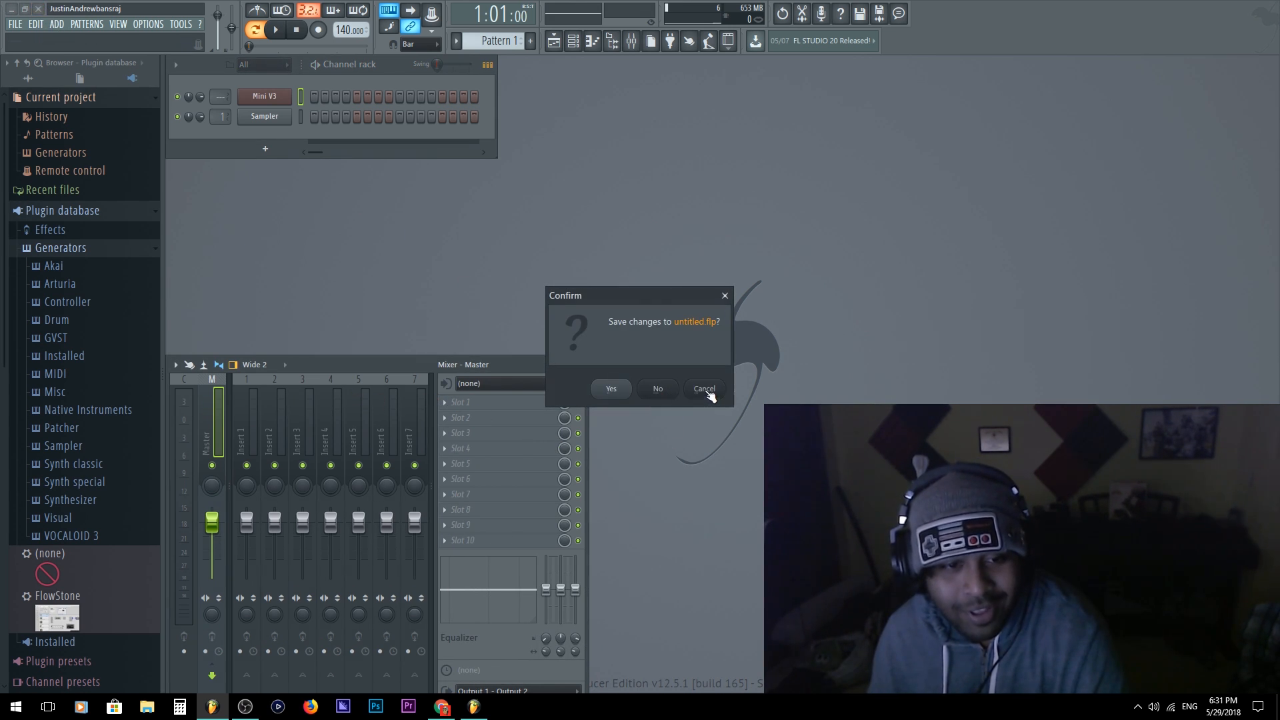
Step: Keep the project open and insert a Mini V3 channel above the Sampler in the channel rack
{"action": "left_click", "coordinate": [657, 388]}
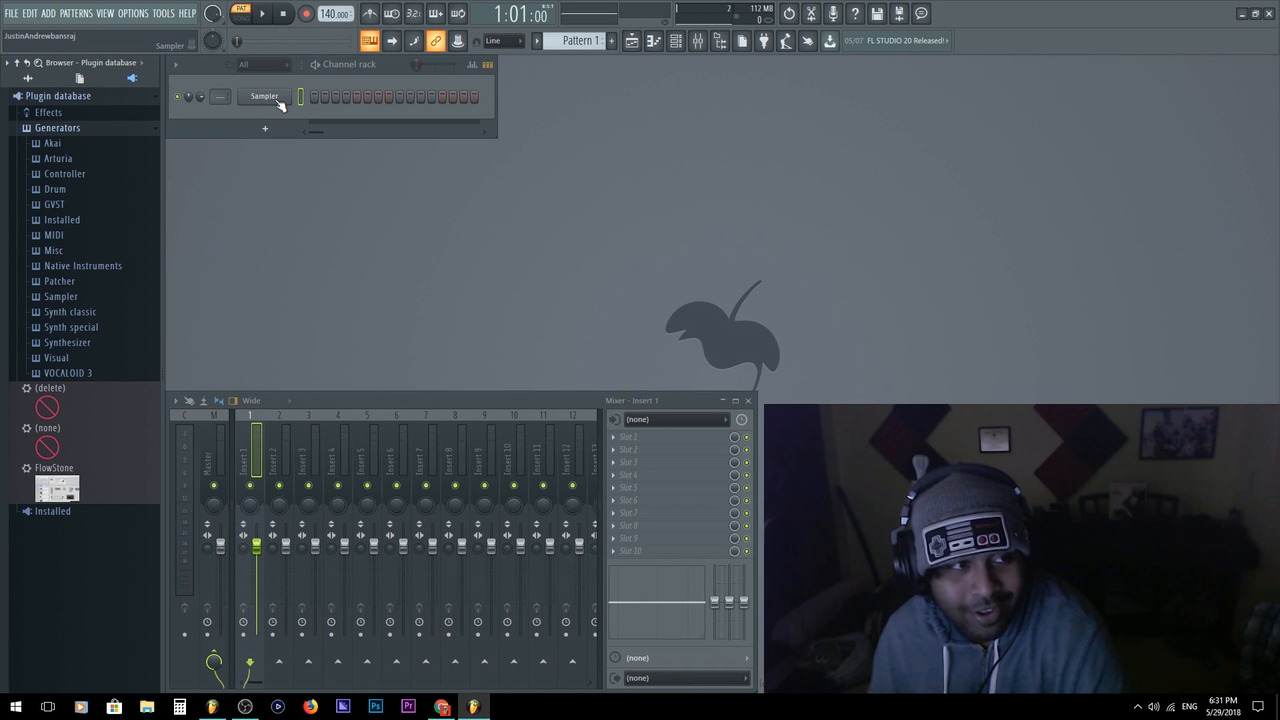
{"action": "right_click", "coordinate": [264, 96]}
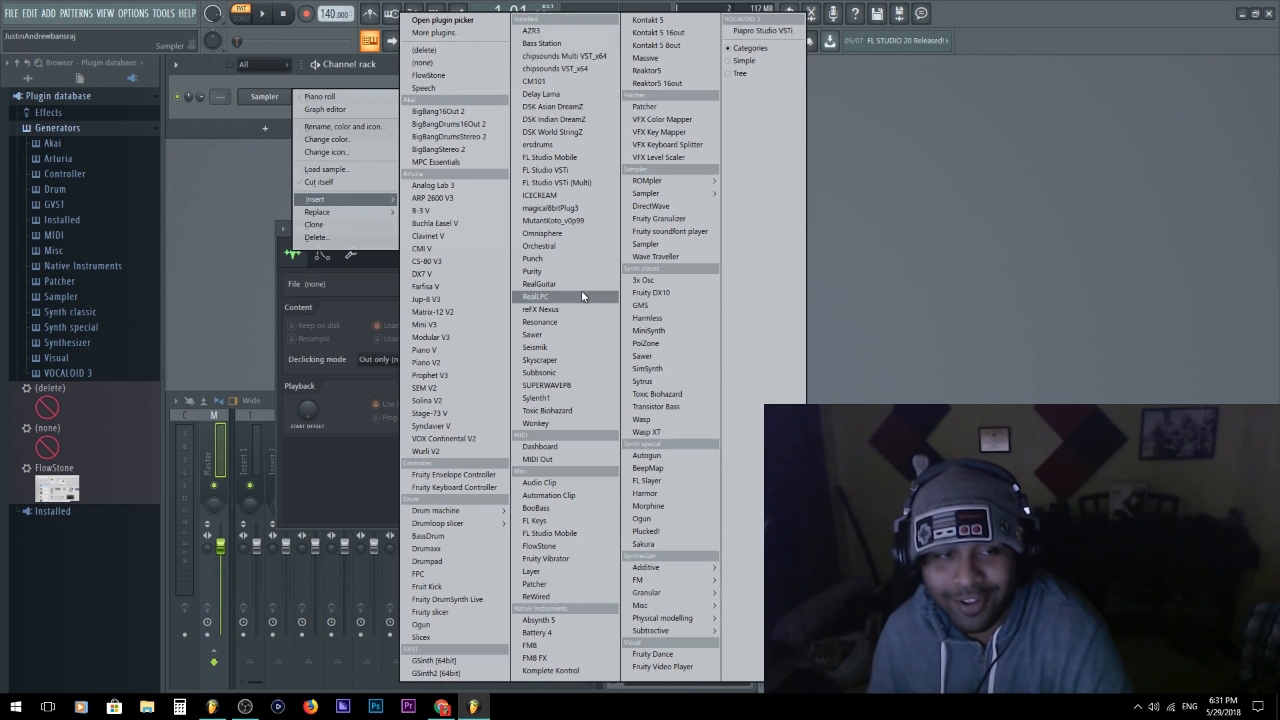
{"action": "mouse_move", "coordinate": [424, 324]}
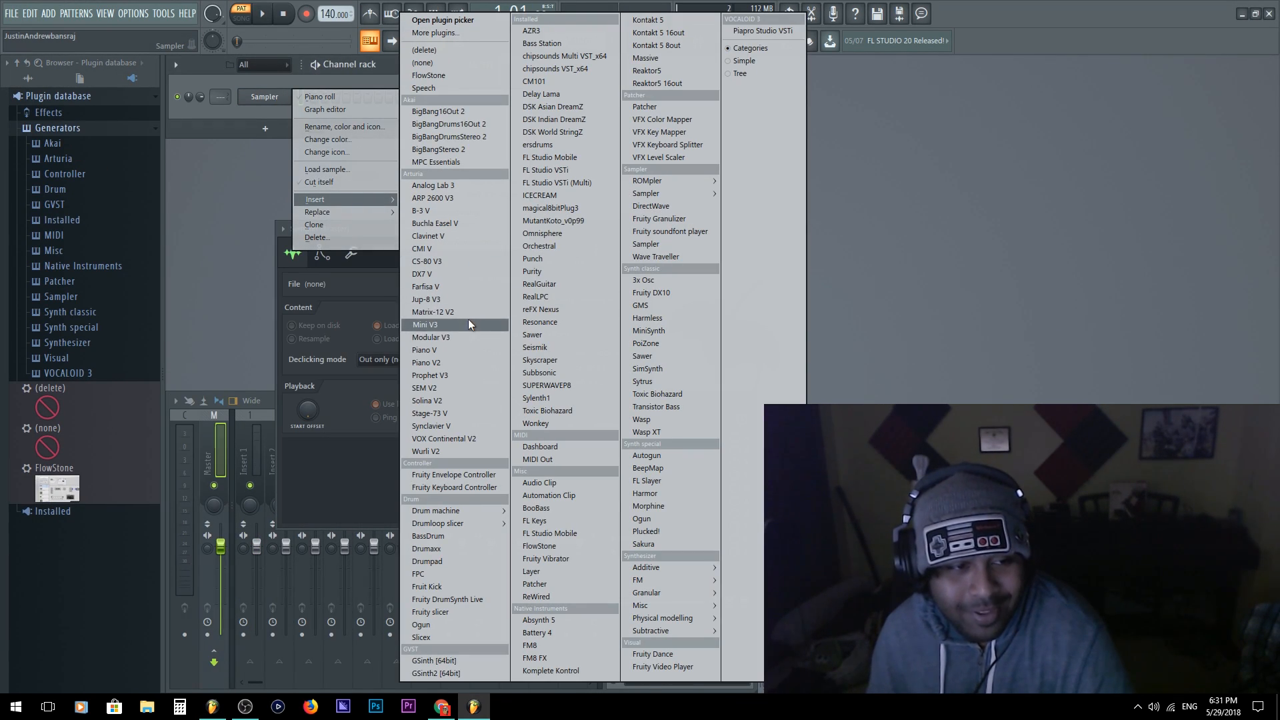
{"action": "left_click", "coordinate": [424, 326]}
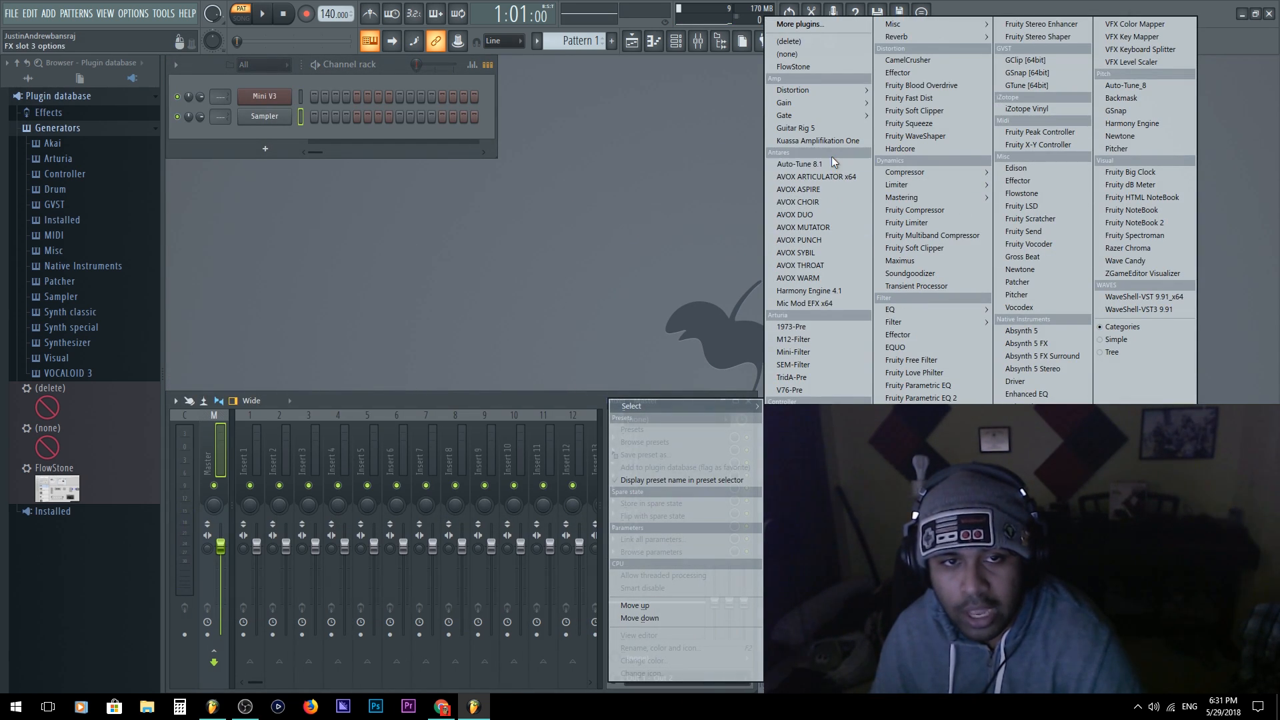
Step: Dismiss the Auto-Tune not-found warning and expand Plugin database > Installed > Effects > New
{"action": "left_click", "coordinate": [796, 163]}
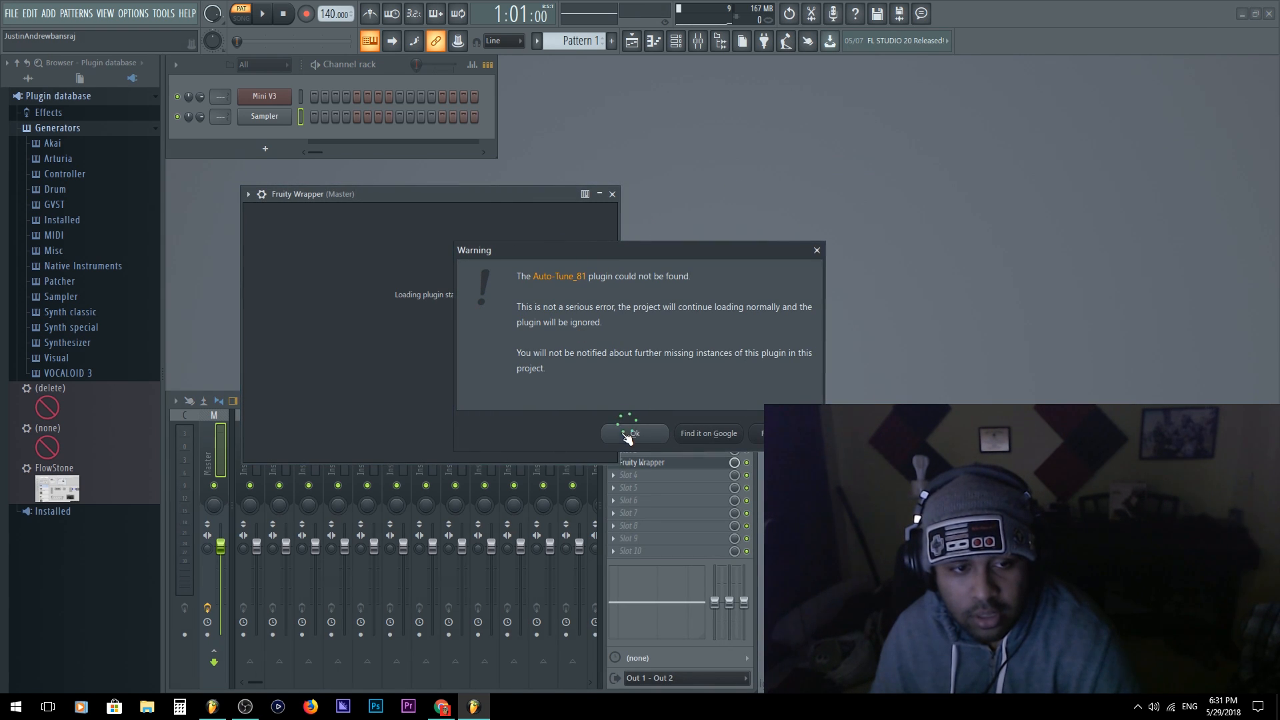
{"action": "left_click", "coordinate": [634, 432]}
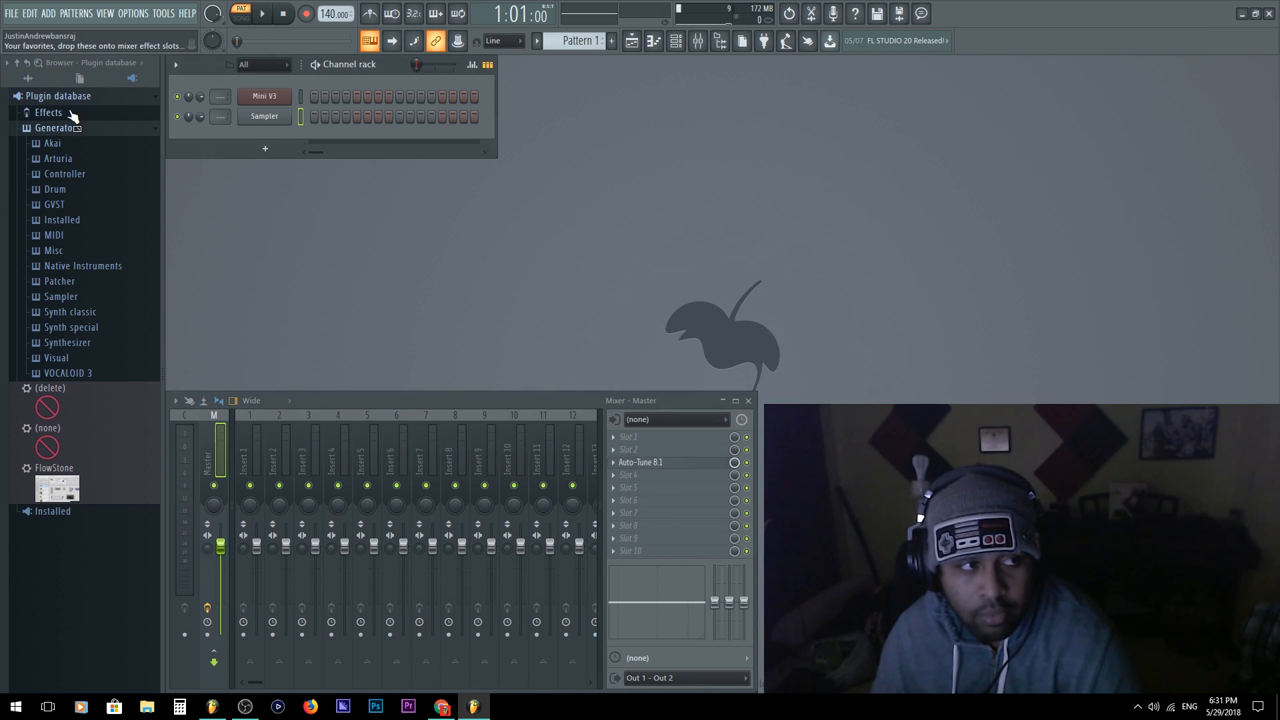
{"action": "left_click", "coordinate": [27, 128]}
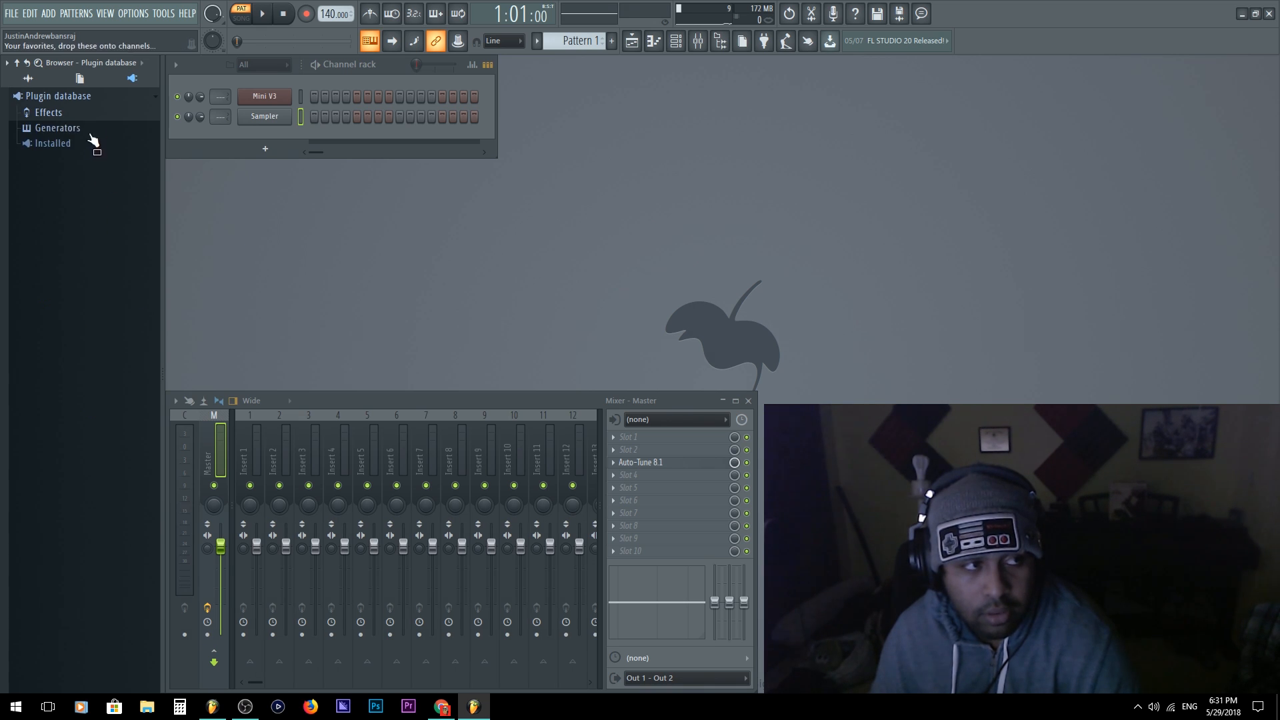
{"action": "left_click", "coordinate": [52, 142]}
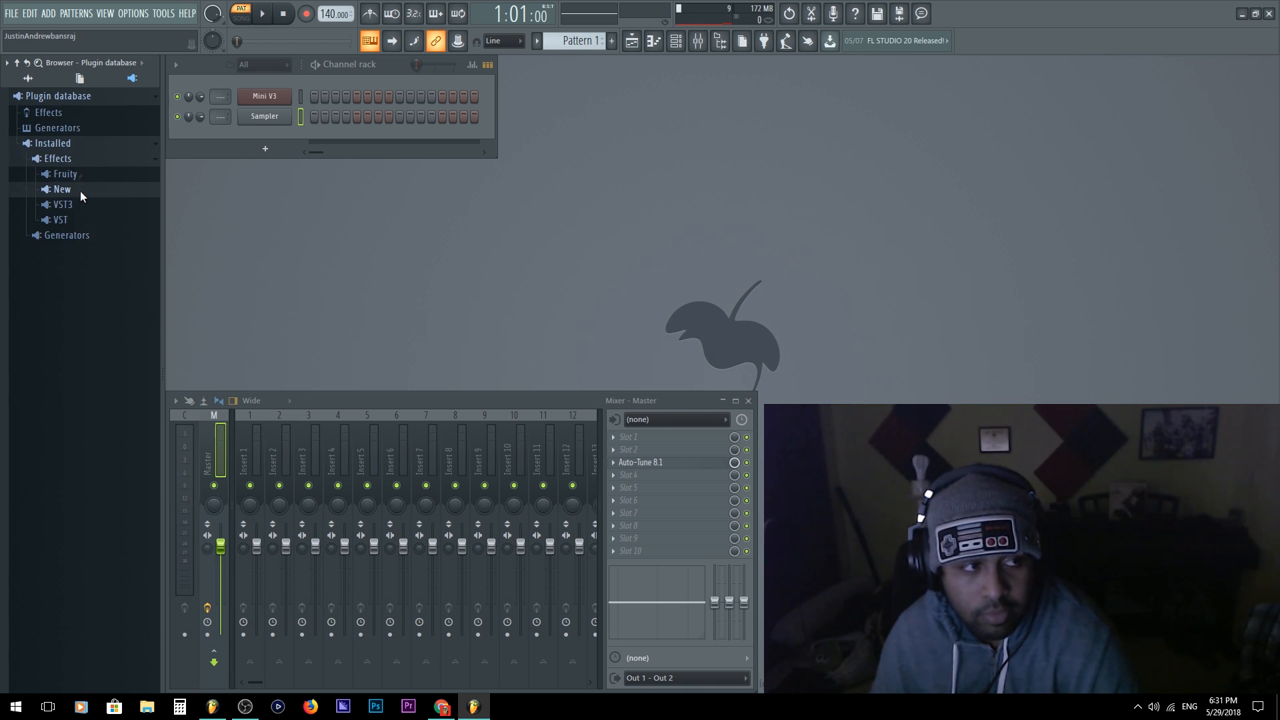
{"action": "left_click", "coordinate": [60, 188]}
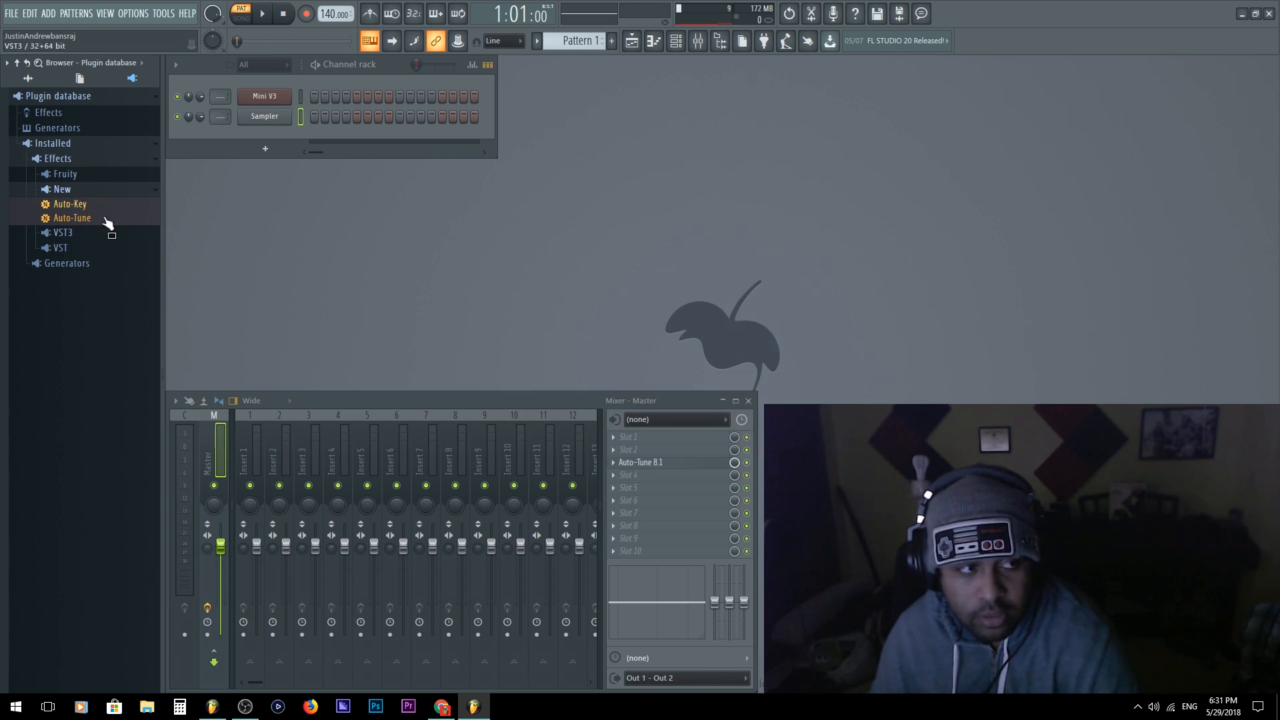
Step: Load Auto-Tune and Auto-Key onto master mixer effect slots and close the iZotope Vinyl window
{"action": "left_click_drag", "start_coordinate": [72, 217], "coordinate": [661, 463]}
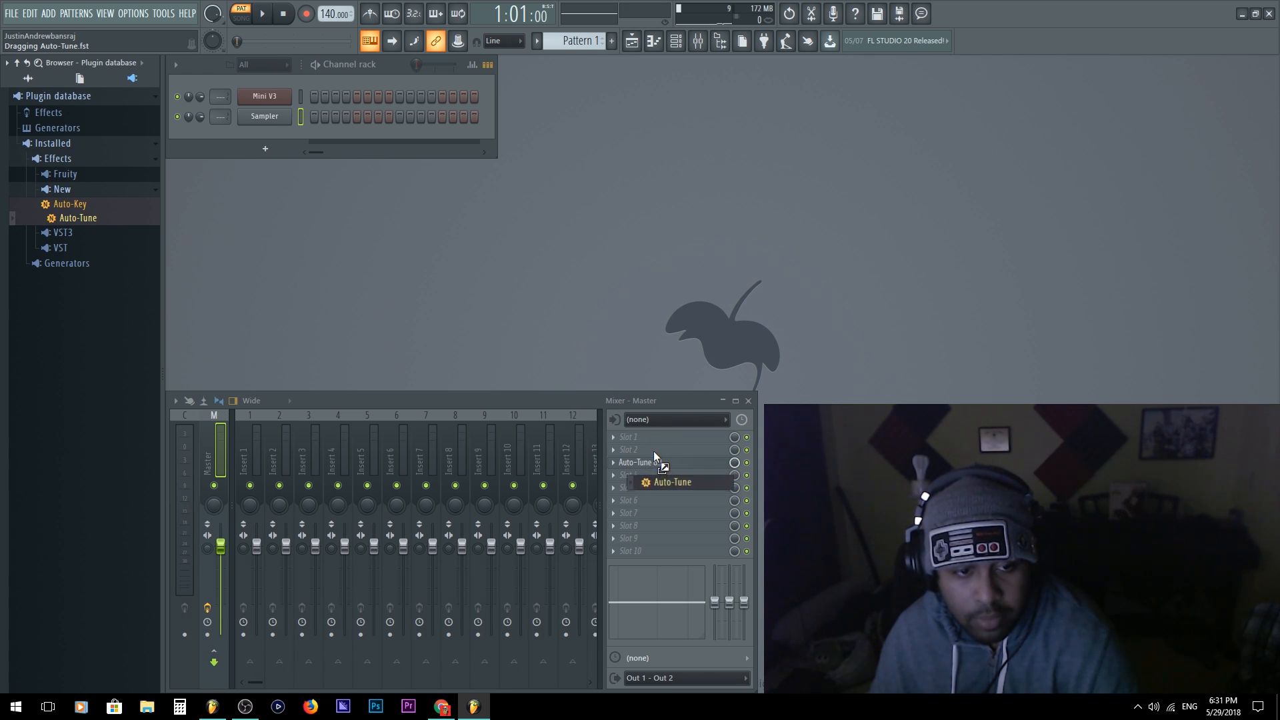
{"action": "left_click", "coordinate": [661, 496]}
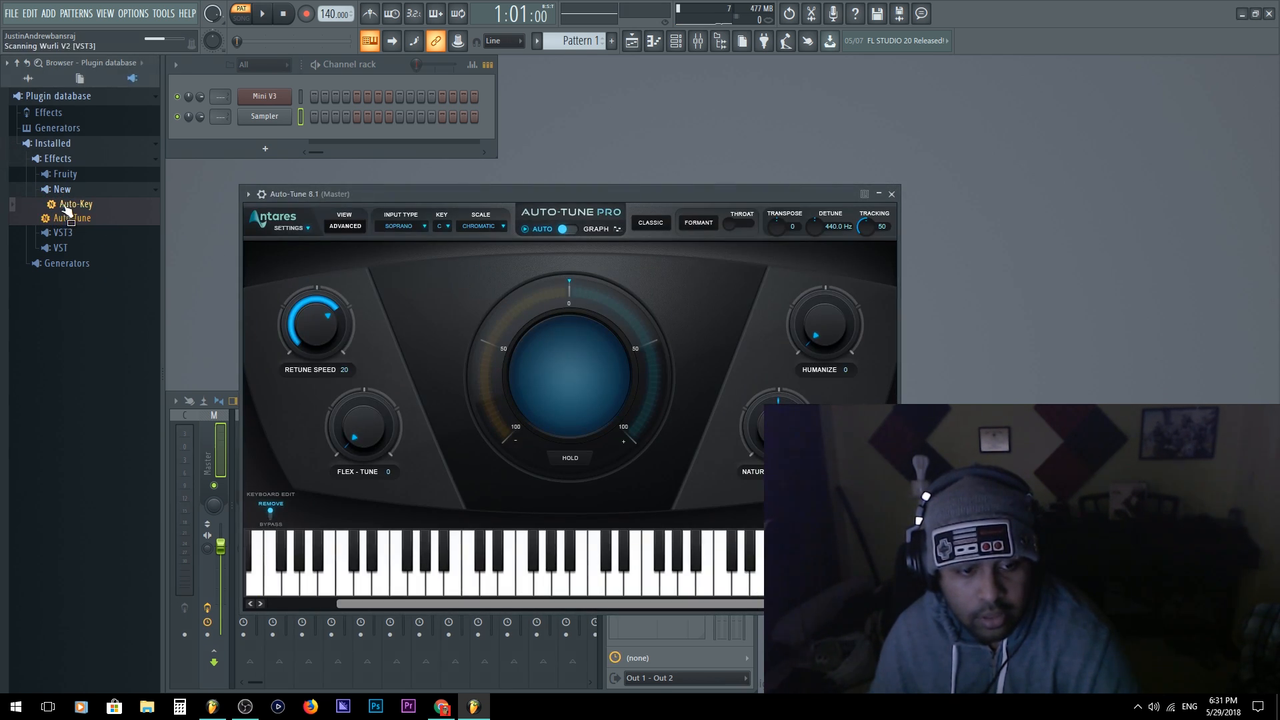
{"action": "double_click", "coordinate": [75, 203]}
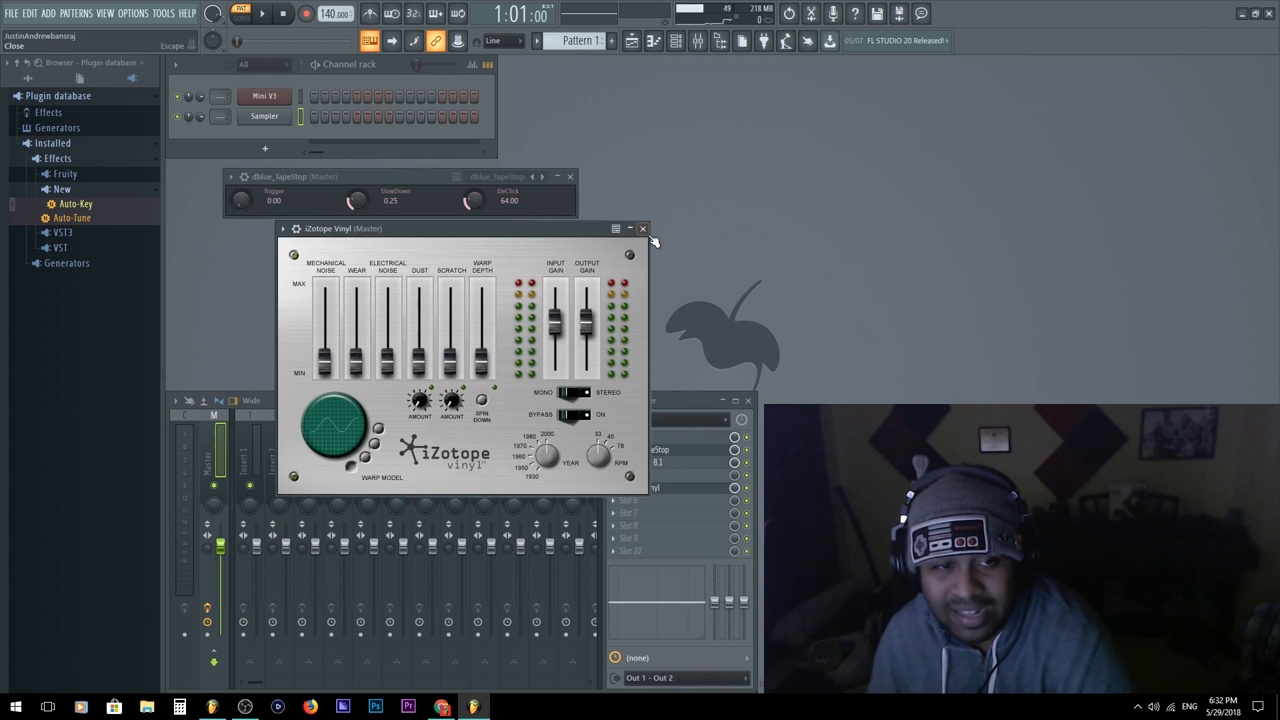
{"action": "left_click", "coordinate": [642, 228]}
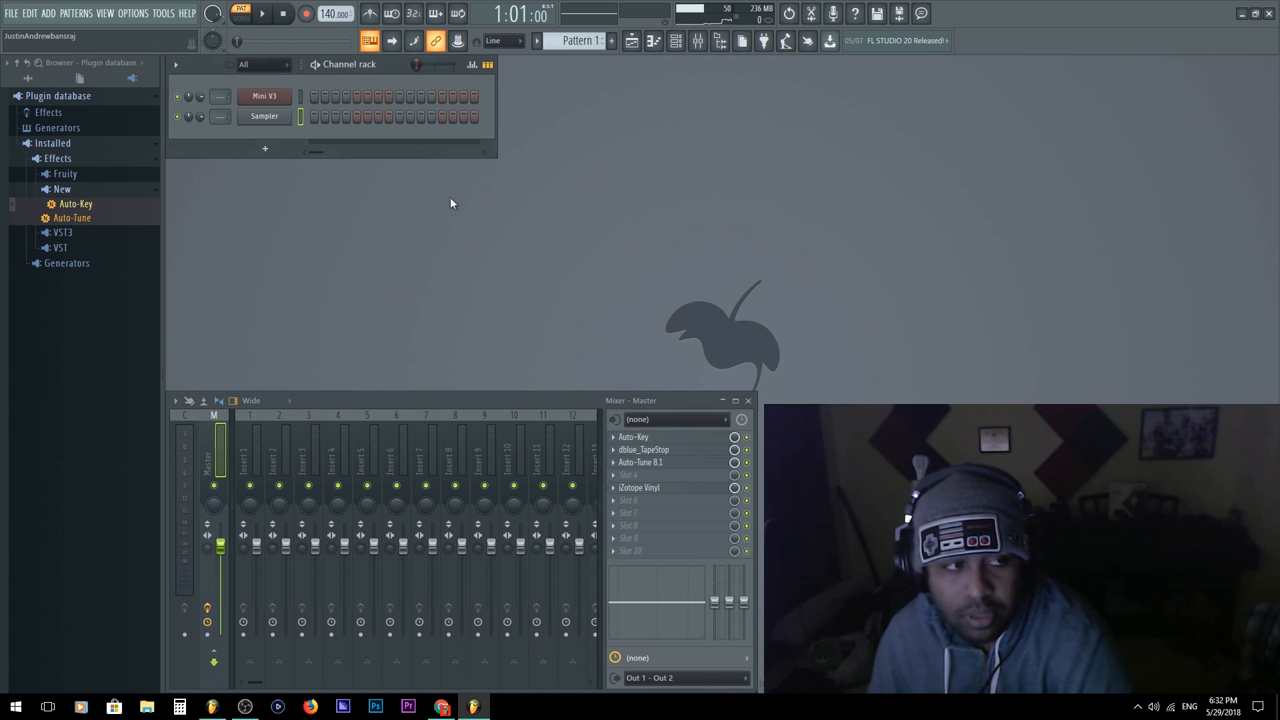
{"action": "left_click", "coordinate": [60, 188]}
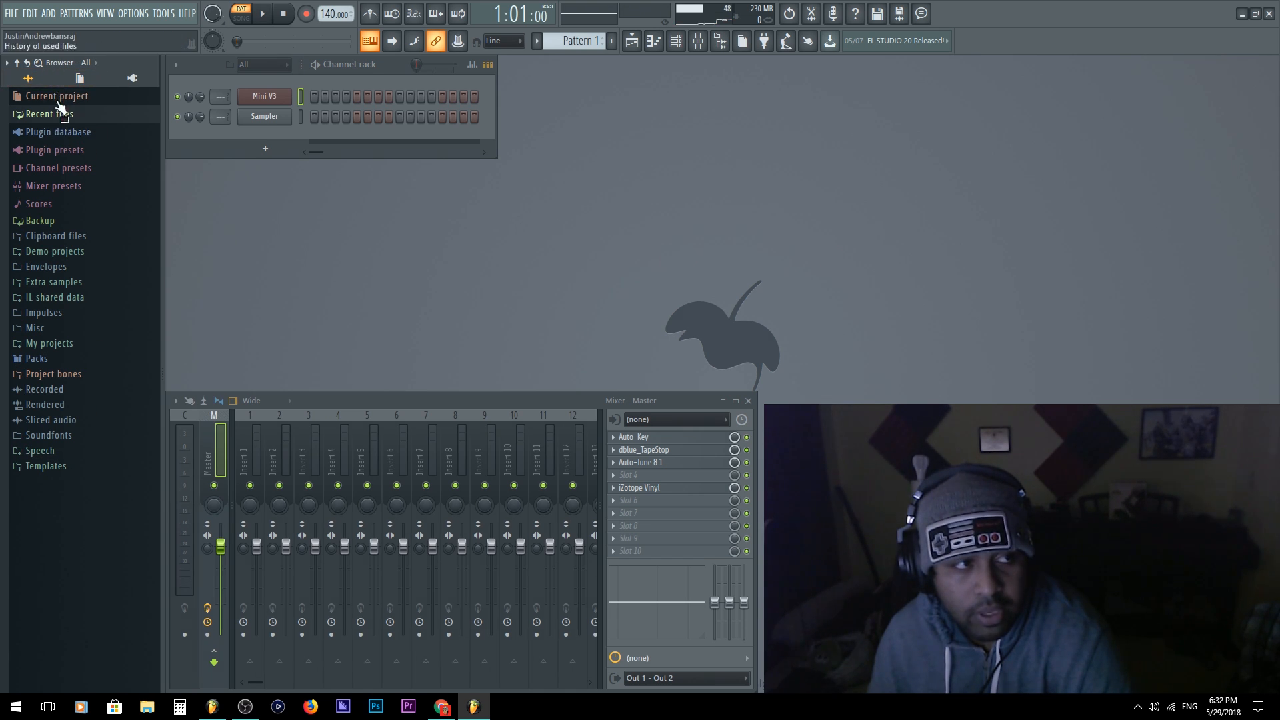
Step: Check the Recent files folder options, then expand the Packs folder to list its sample packs
{"action": "right_click", "coordinate": [57, 104]}
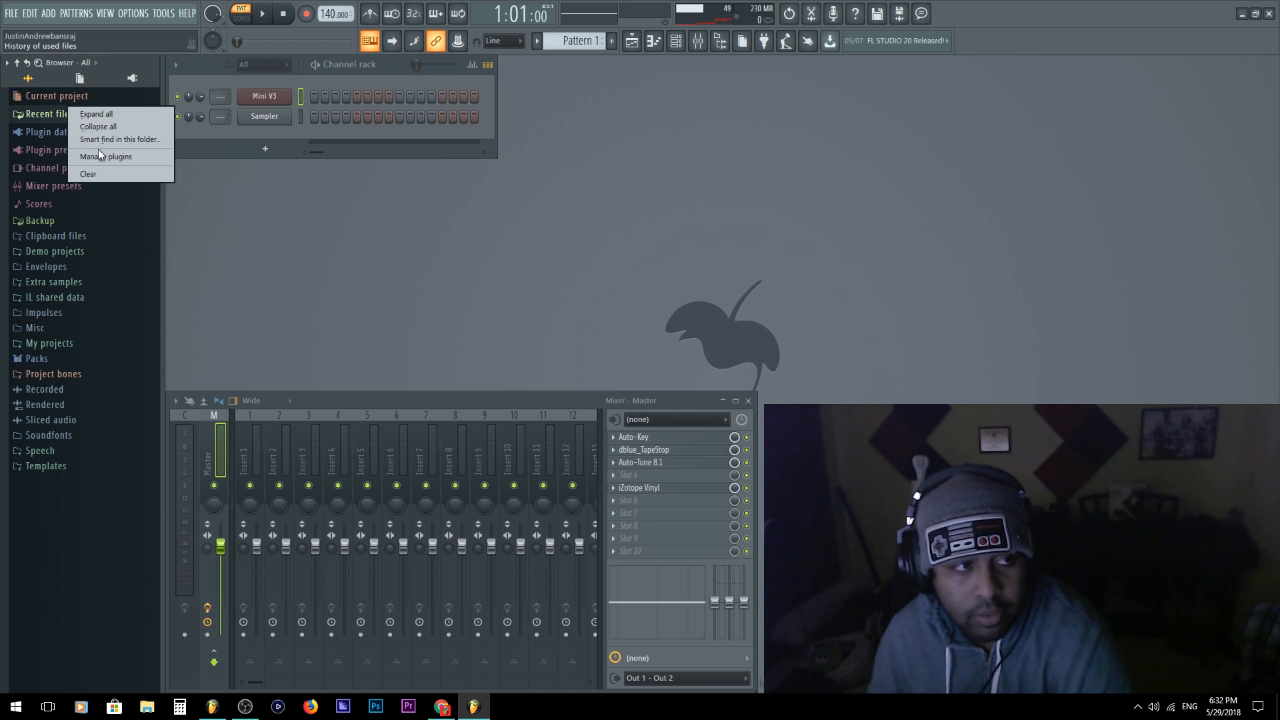
{"action": "left_click", "coordinate": [36, 358]}
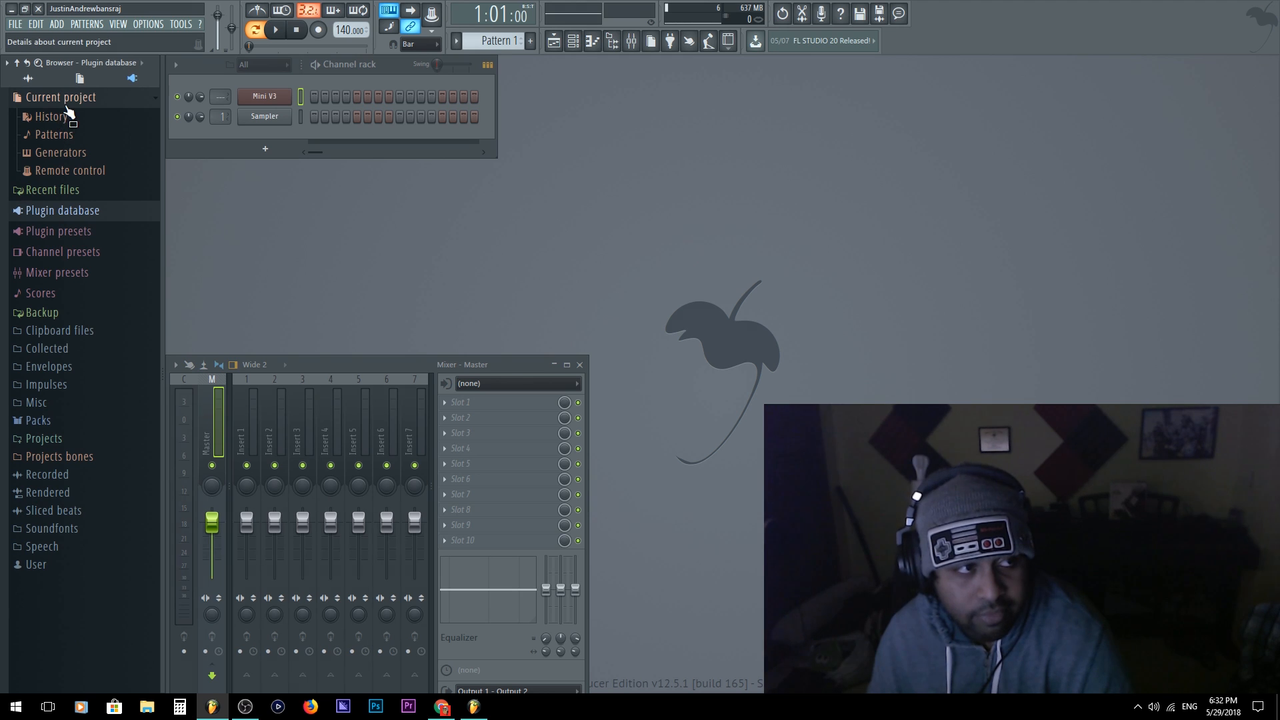
{"action": "left_click", "coordinate": [60, 96]}
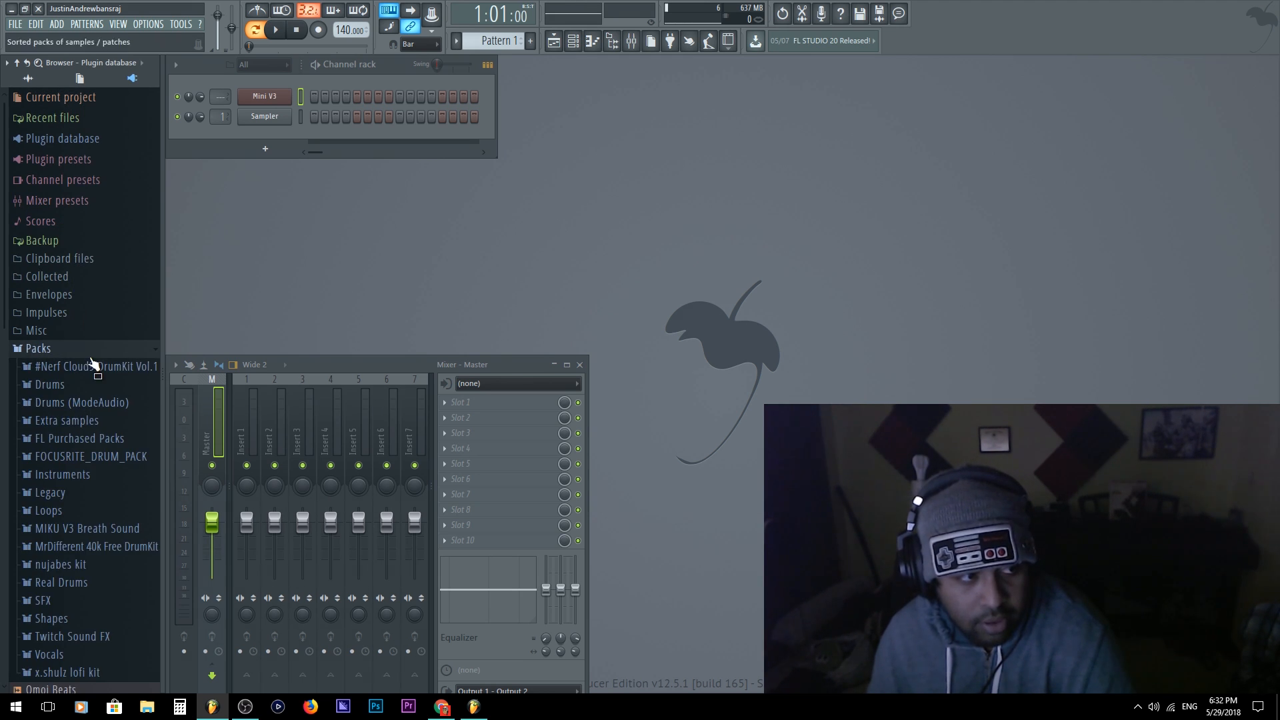
{"action": "mouse_move", "coordinate": [102, 380]}
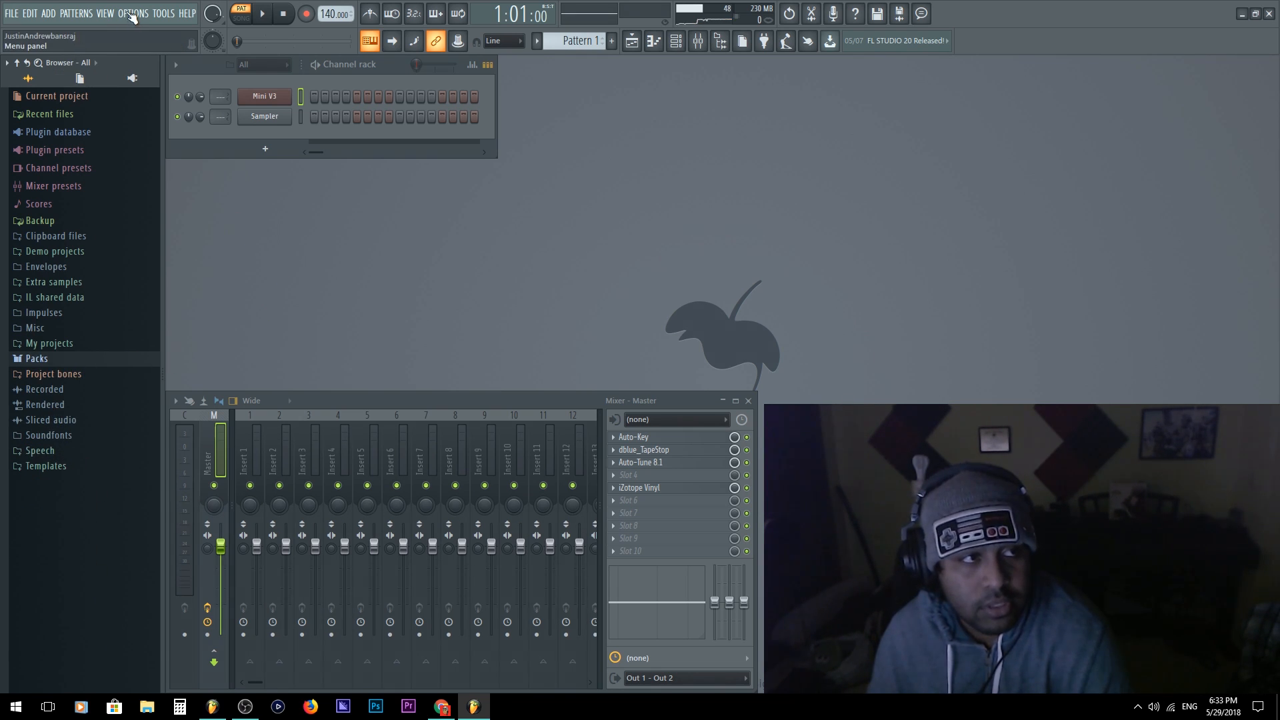
Step: In Settings > File, browse for a folder on the empty second extra search folder row
{"action": "left_click", "coordinate": [135, 13]}
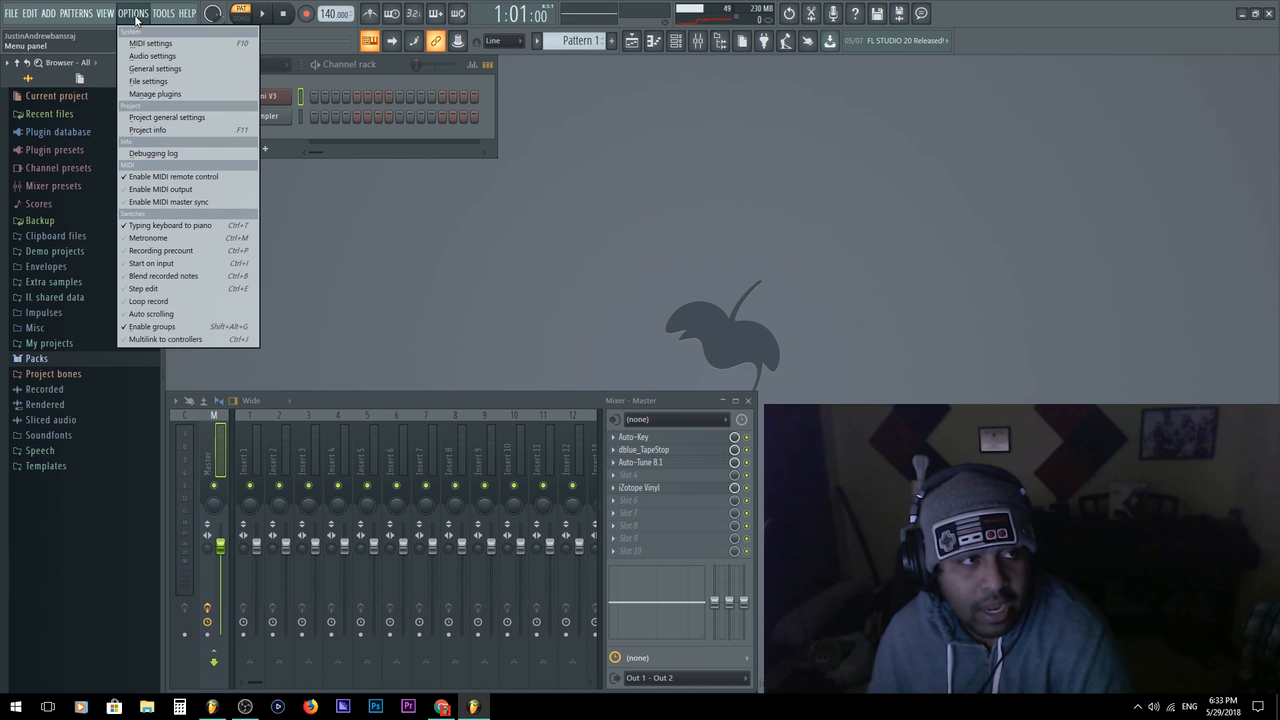
{"action": "left_click", "coordinate": [148, 81]}
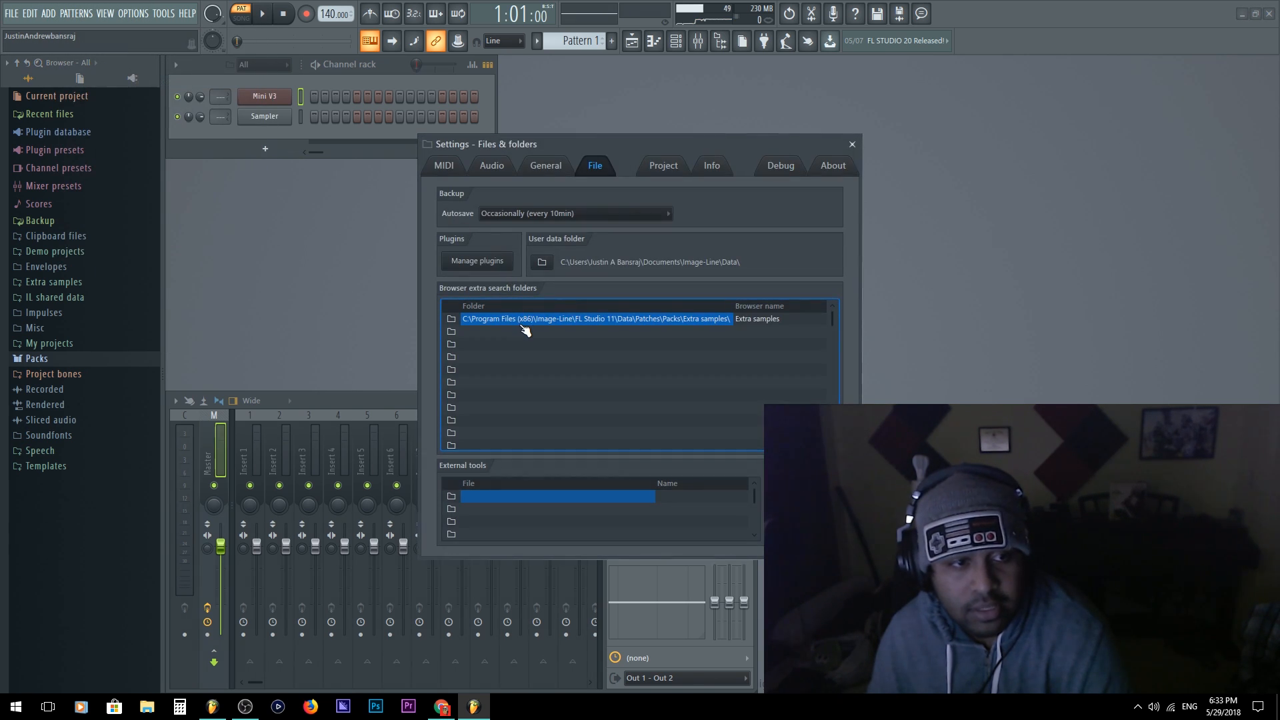
{"action": "left_click", "coordinate": [452, 330]}
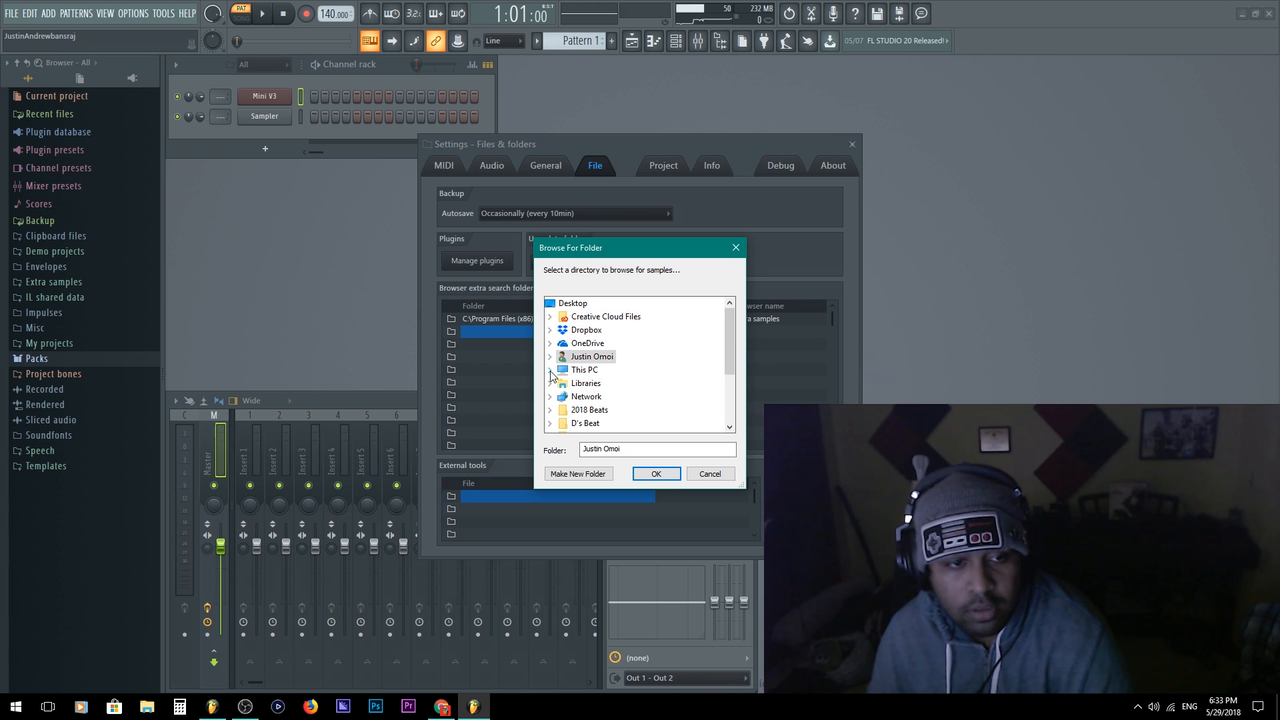
Step: Choose Image-Line\FL Studio 12\Data\Patches\Packs as the new extra search folder
{"action": "left_click", "coordinate": [551, 370]}
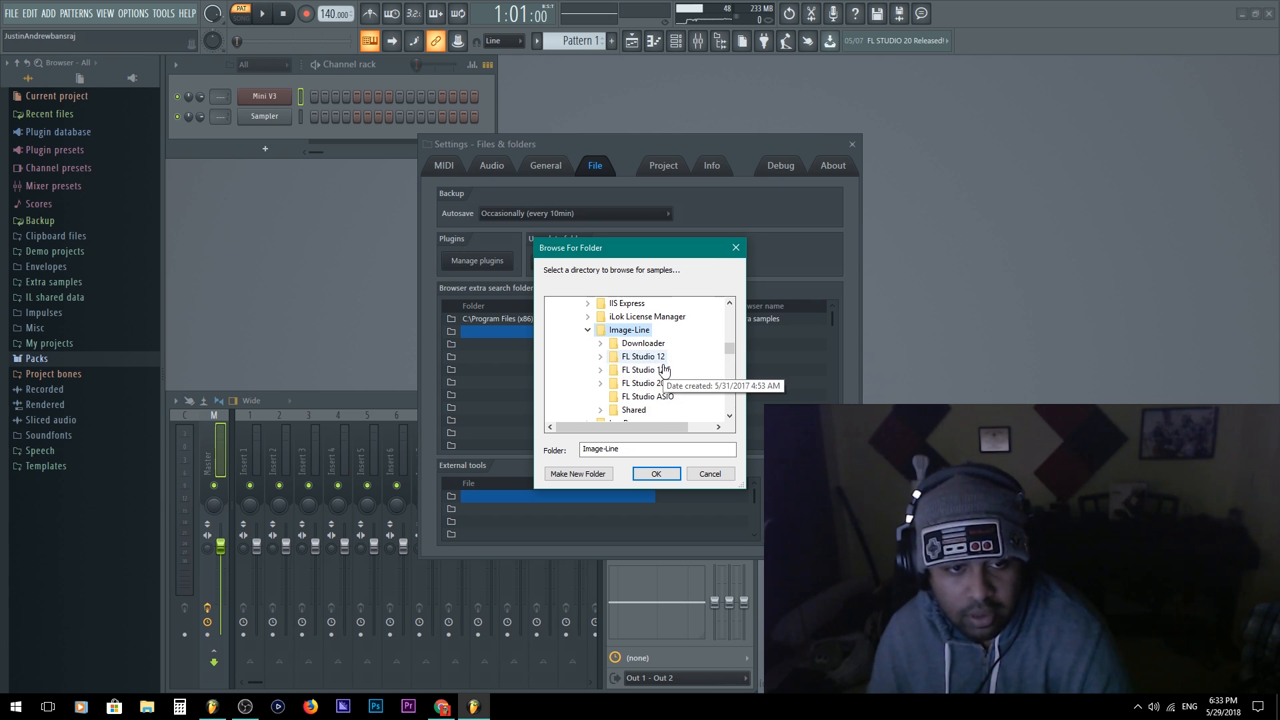
{"action": "left_click", "coordinate": [642, 356]}
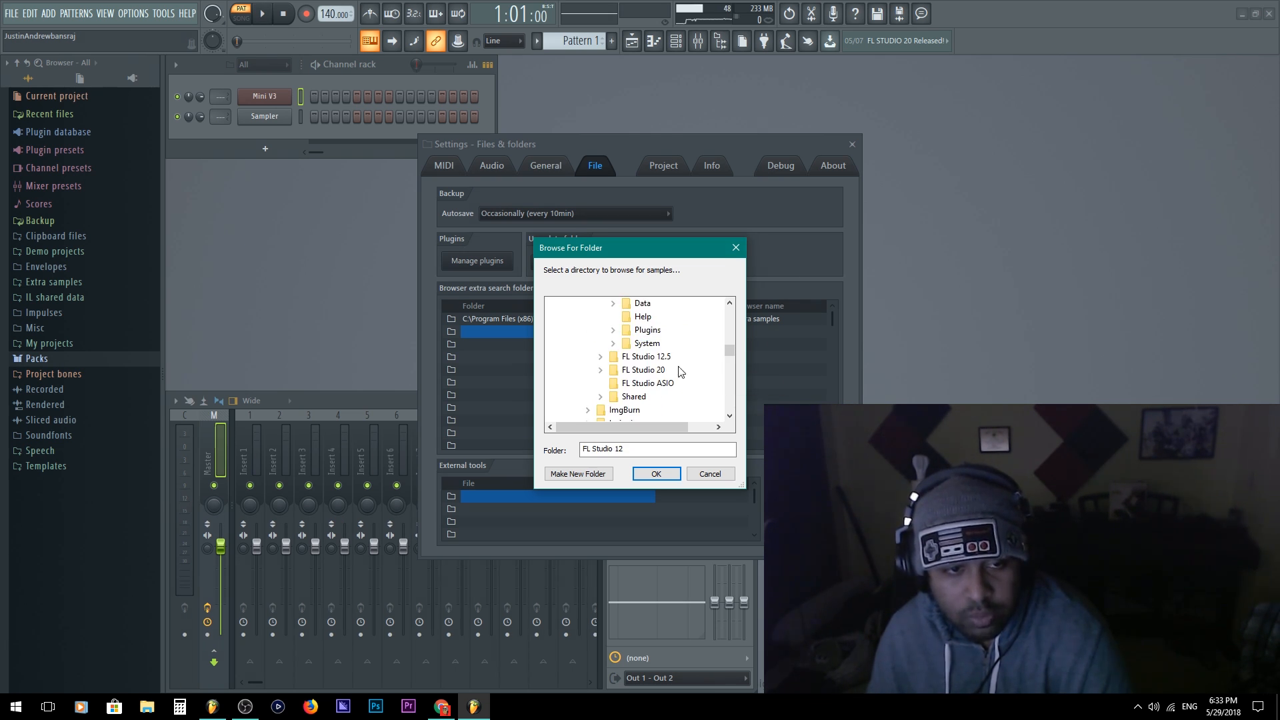
{"action": "left_click", "coordinate": [613, 343]}
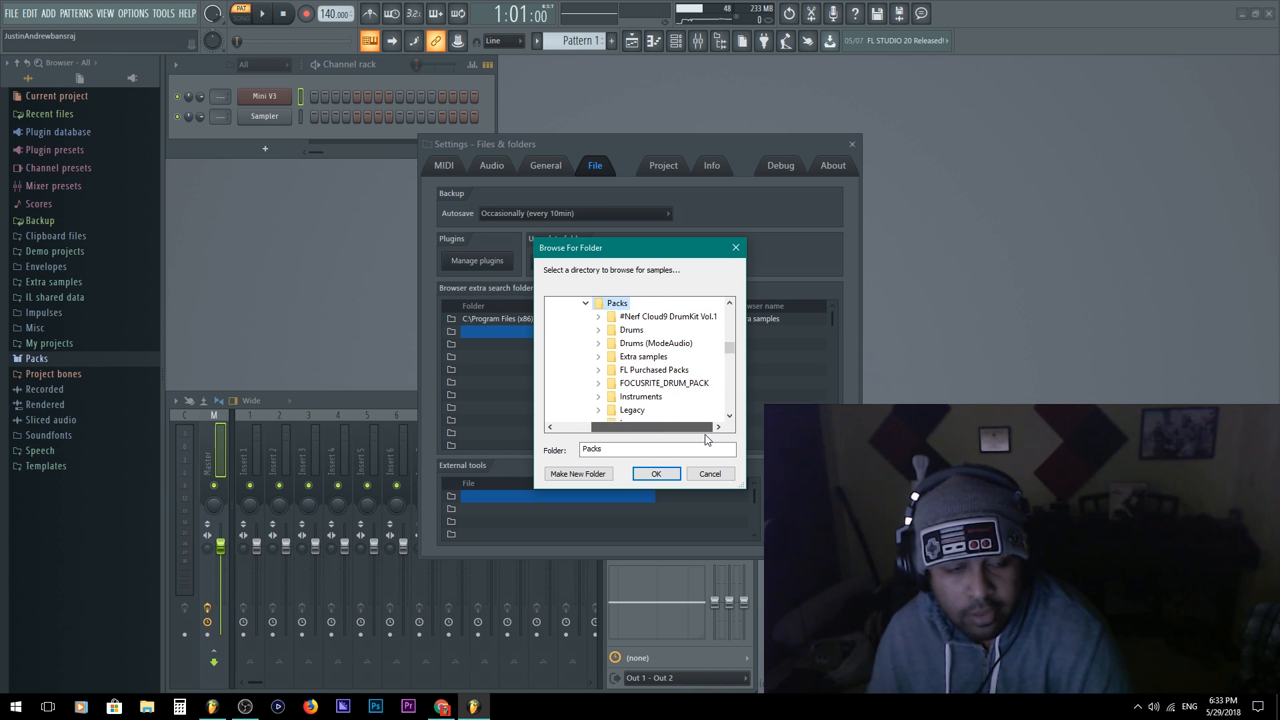
{"action": "scroll", "scroll_direction": "down", "scroll_amount": 3}
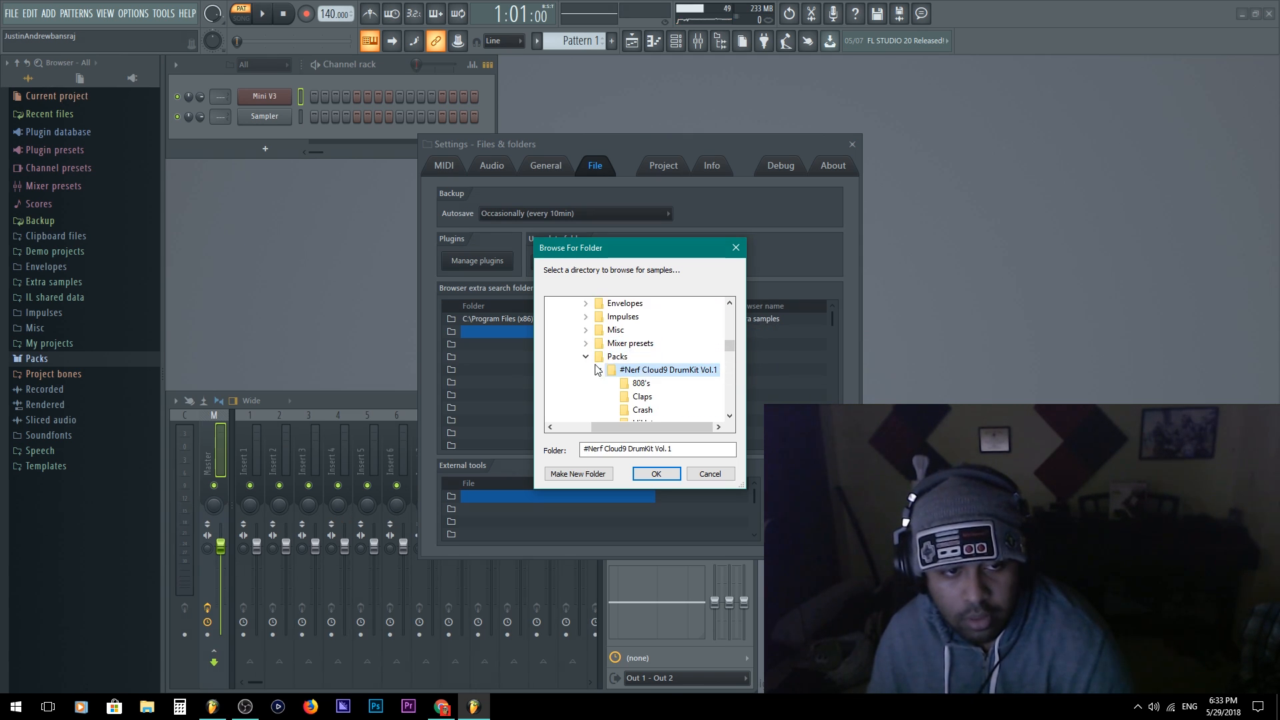
{"action": "left_click", "coordinate": [616, 358]}
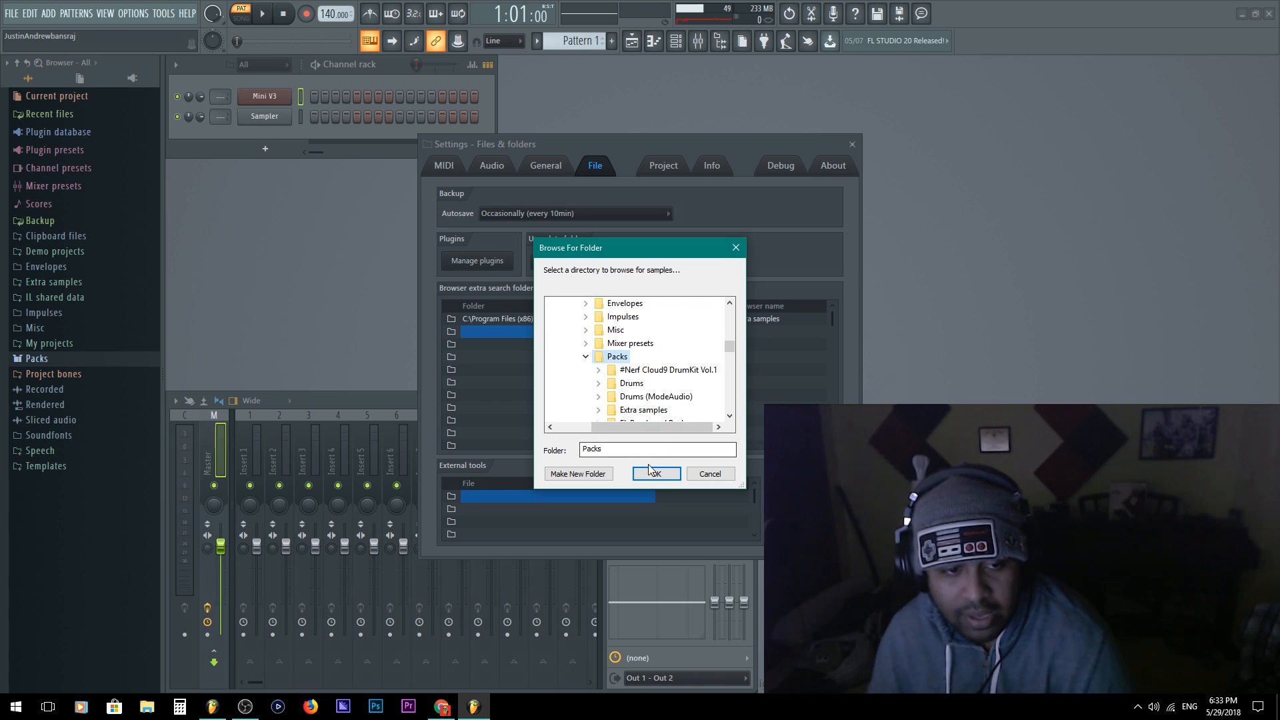
{"action": "left_click", "coordinate": [656, 473]}
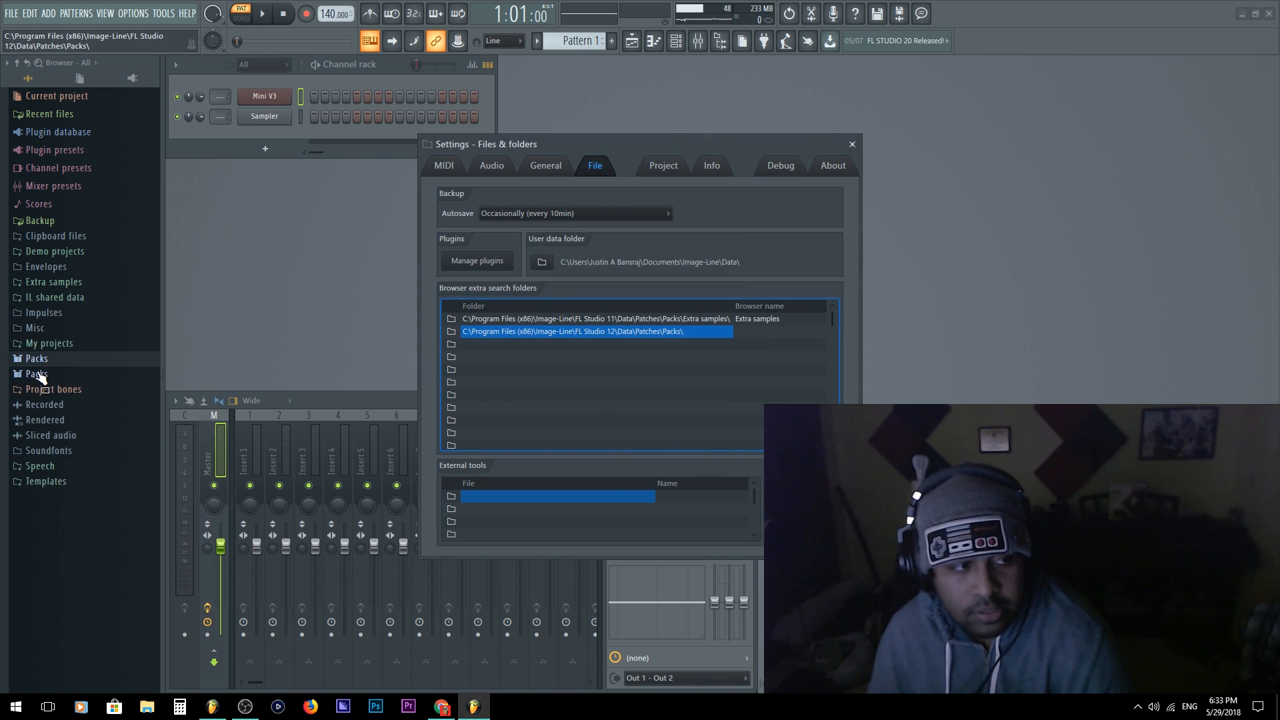
Step: Expand the second Packs entry to confirm it lists the FL 12 Drums, Legacy and Loops kits
{"action": "left_click", "coordinate": [36, 374]}
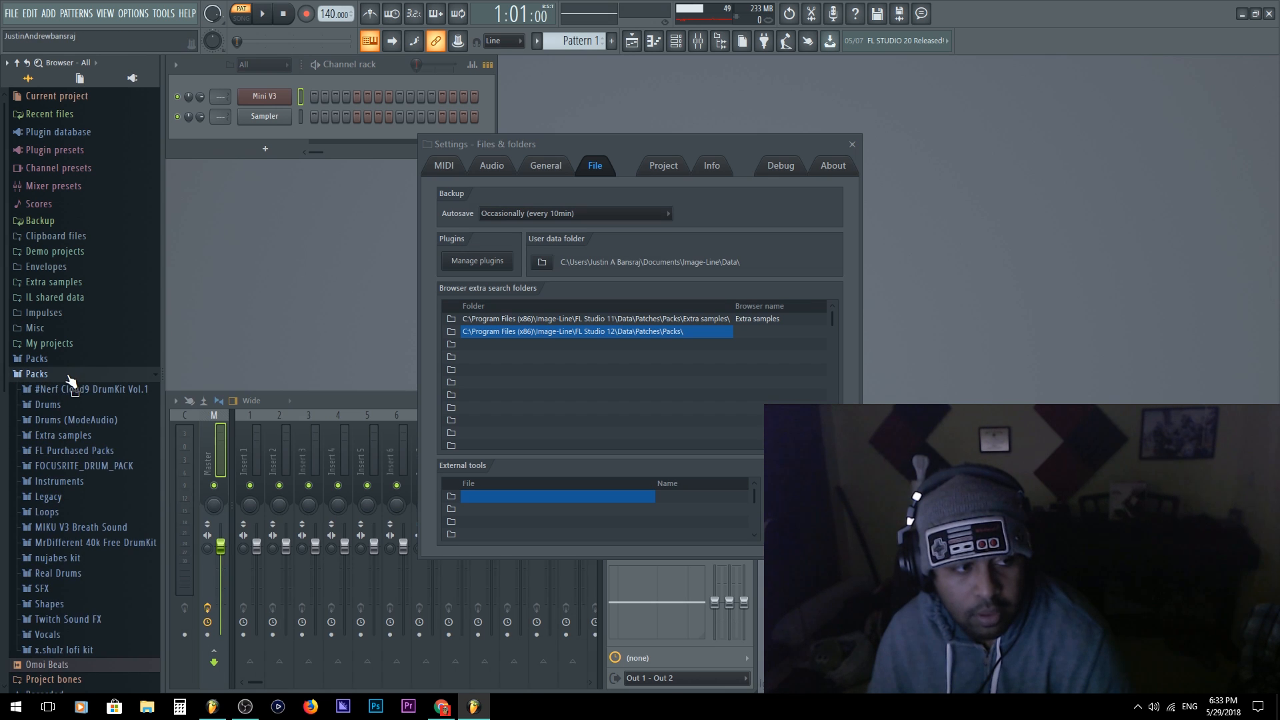
{"action": "left_click", "coordinate": [36, 373]}
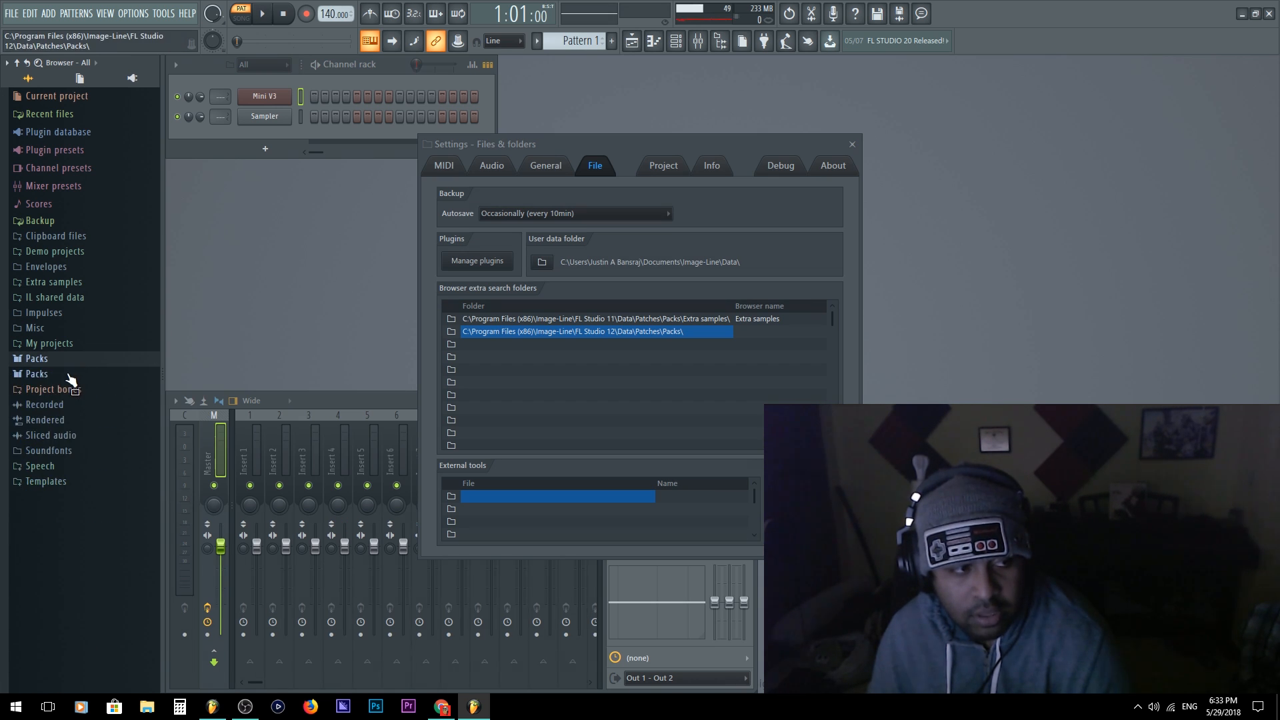
{"action": "left_click", "coordinate": [36, 373]}
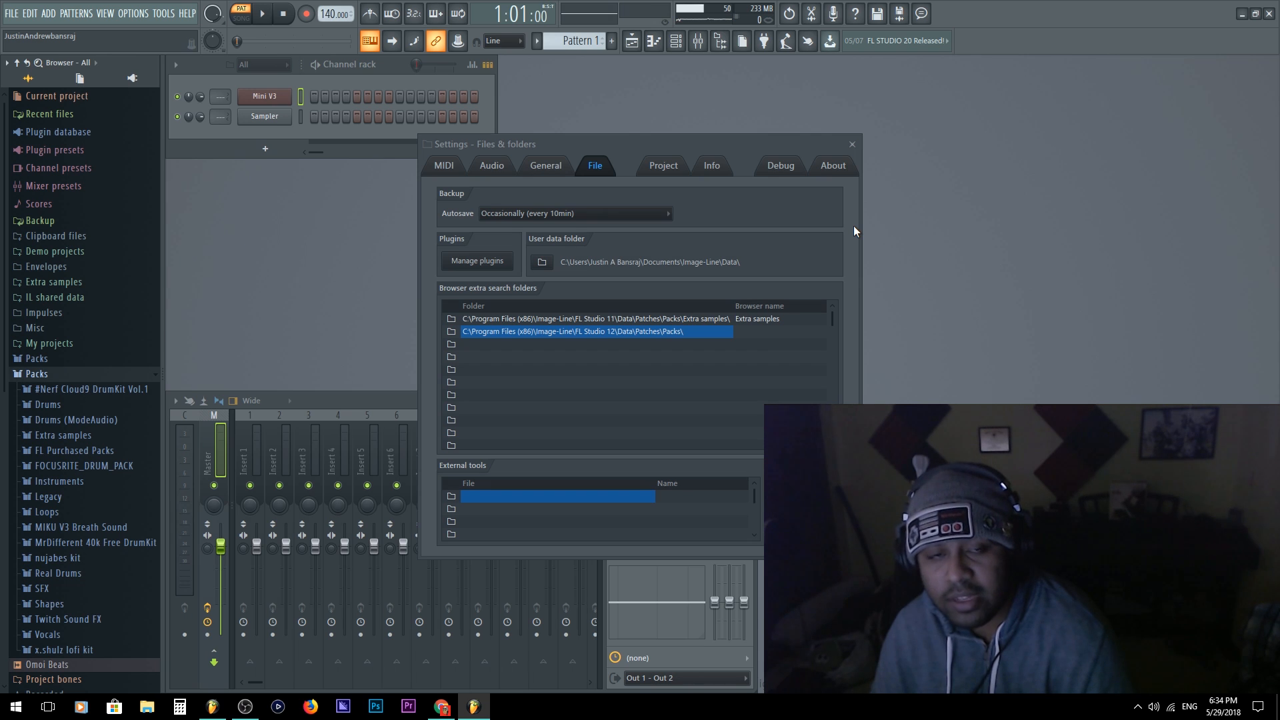
{"action": "mouse_move", "coordinate": [701, 208]}
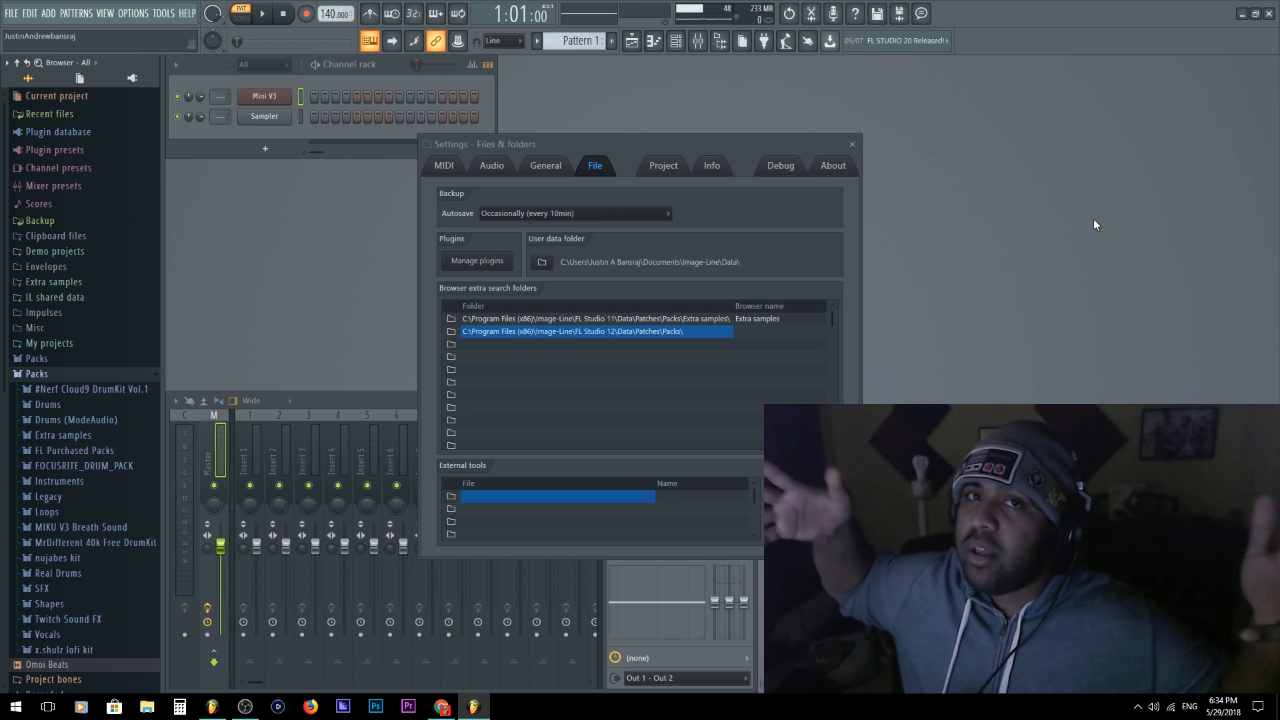
{"action": "right_click", "coordinate": [36, 374]}
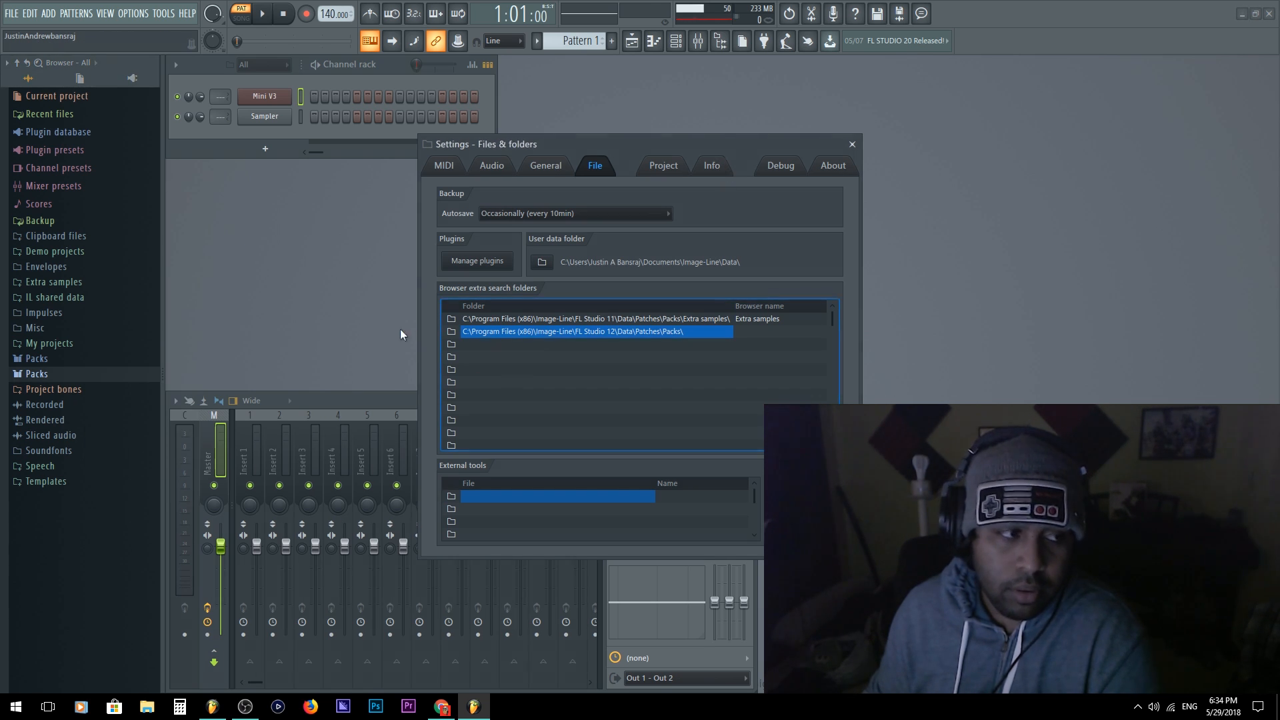
{"action": "left_click", "coordinate": [36, 374]}
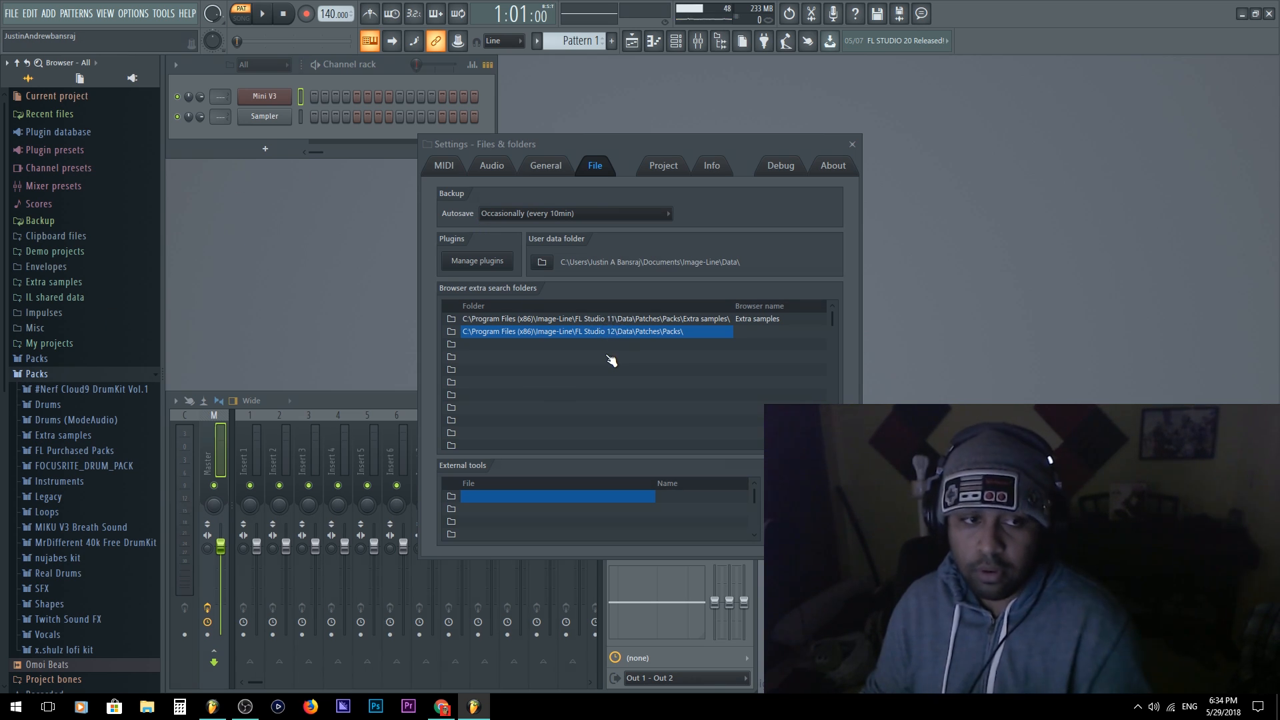
Step: Close the file settings and drag the desktop folder 2018 Beats onto the FL Studio browser
{"action": "left_click", "coordinate": [852, 144]}
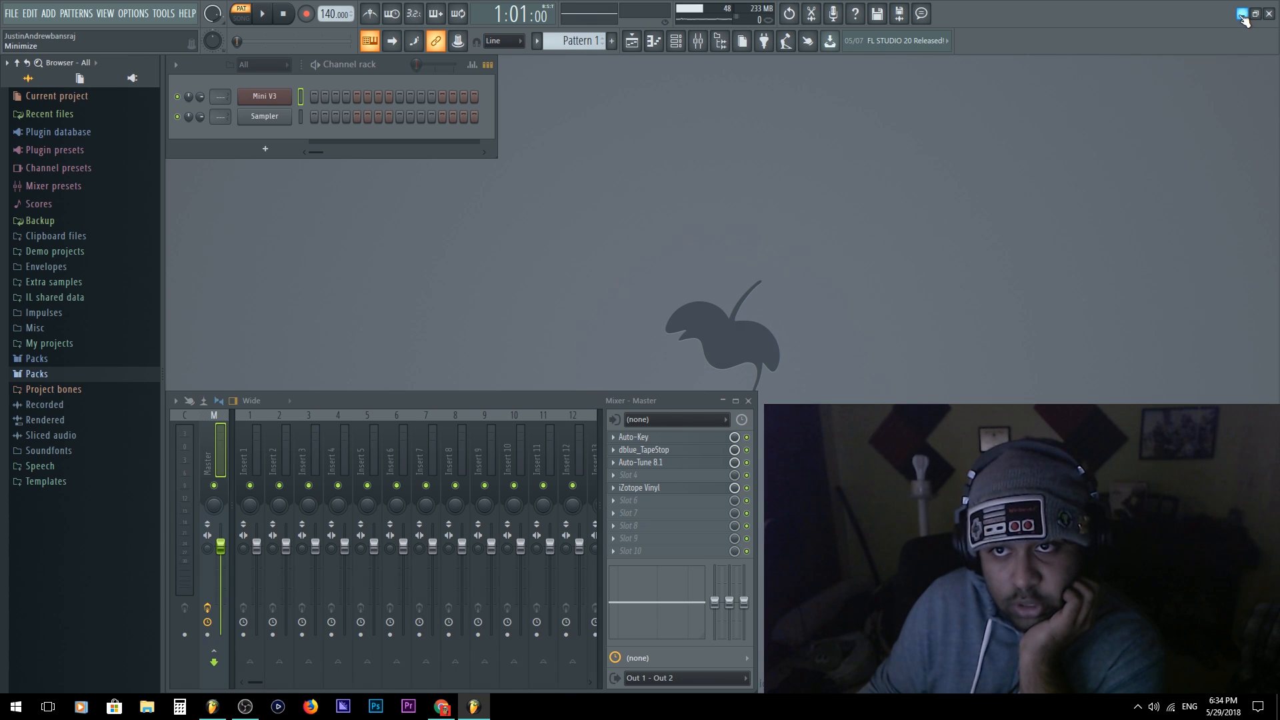
{"action": "left_click", "coordinate": [1241, 15]}
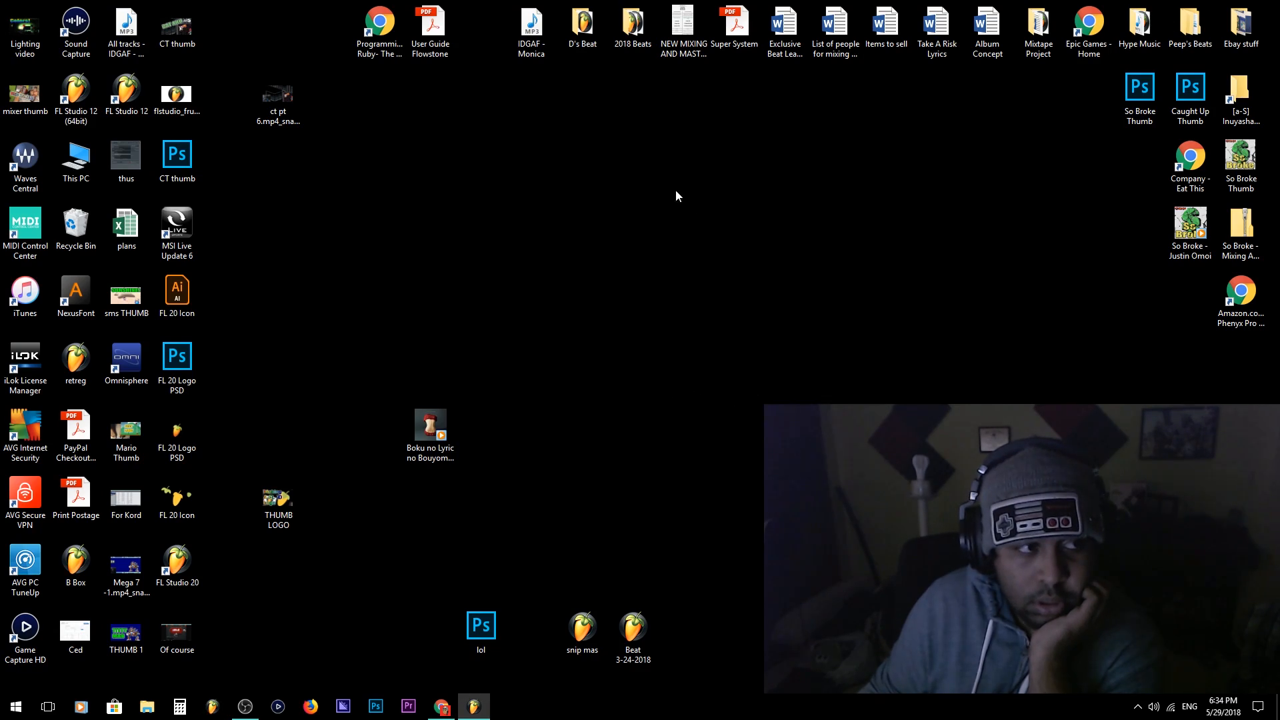
{"action": "left_click", "coordinate": [630, 24]}
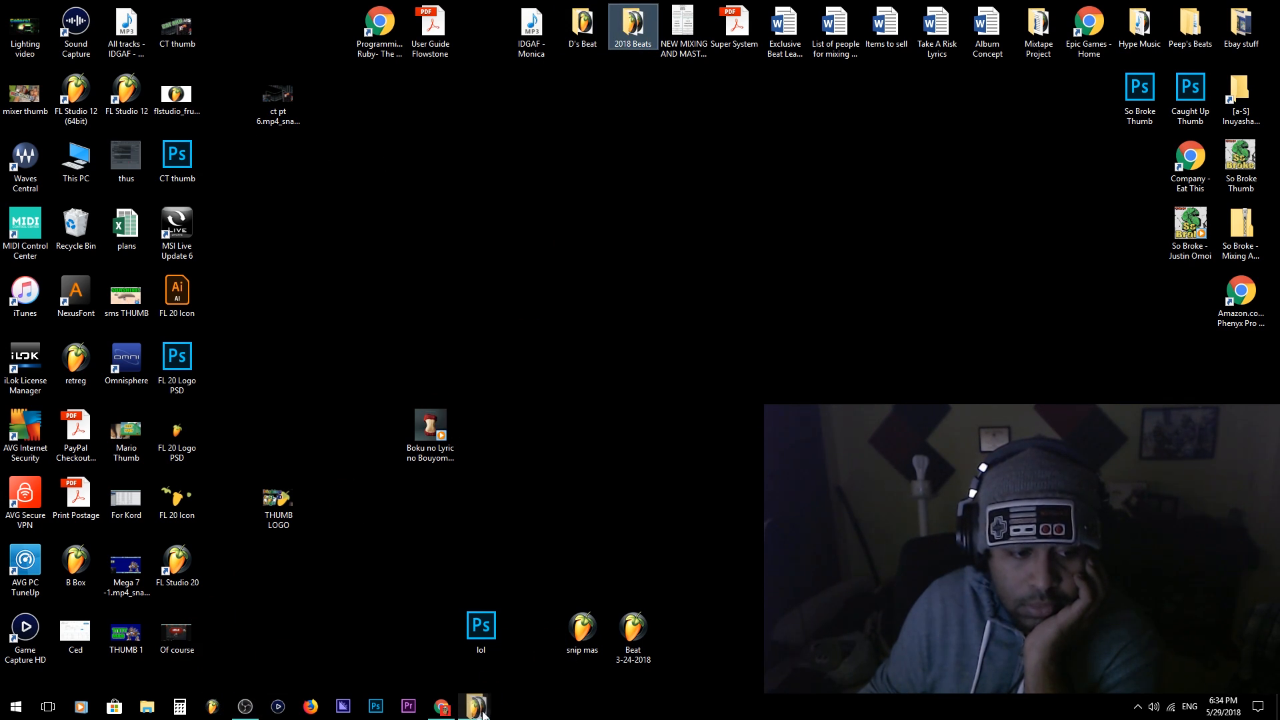
{"action": "left_click", "coordinate": [472, 706]}
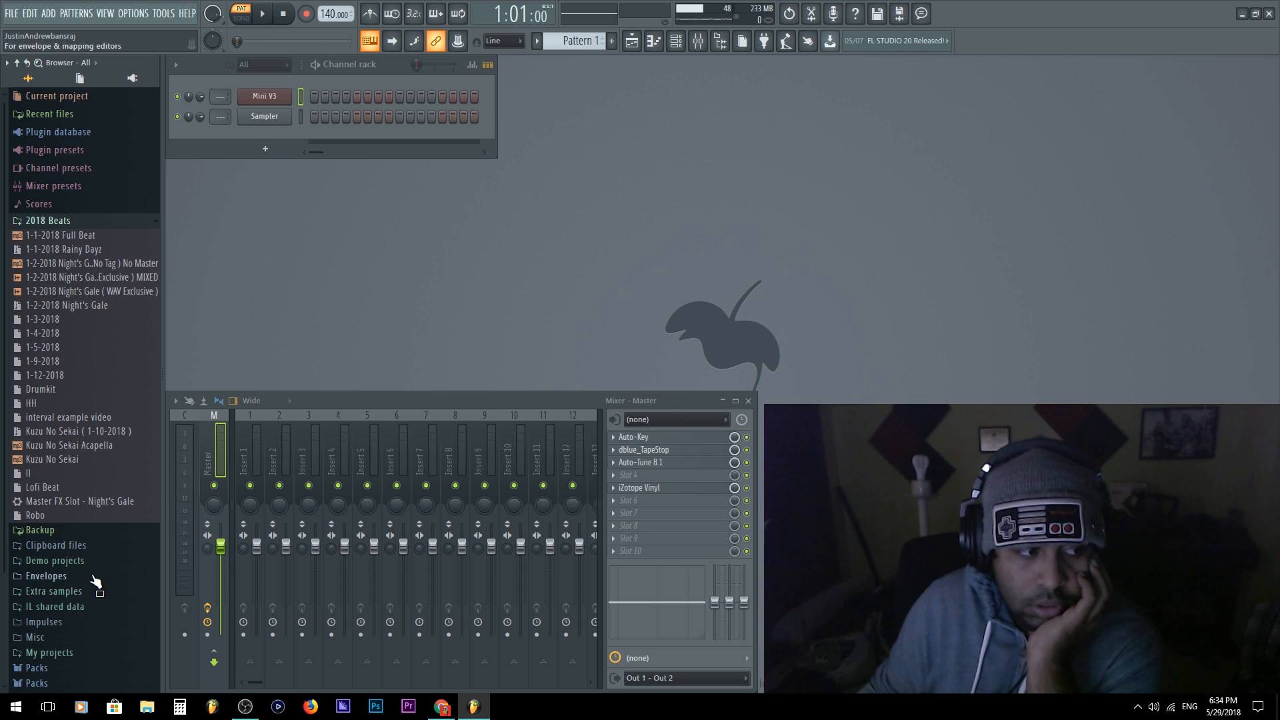
Step: Collapse the new 2018 Beats browser folder, check its options, and close the Settings window
{"action": "left_click", "coordinate": [48, 220]}
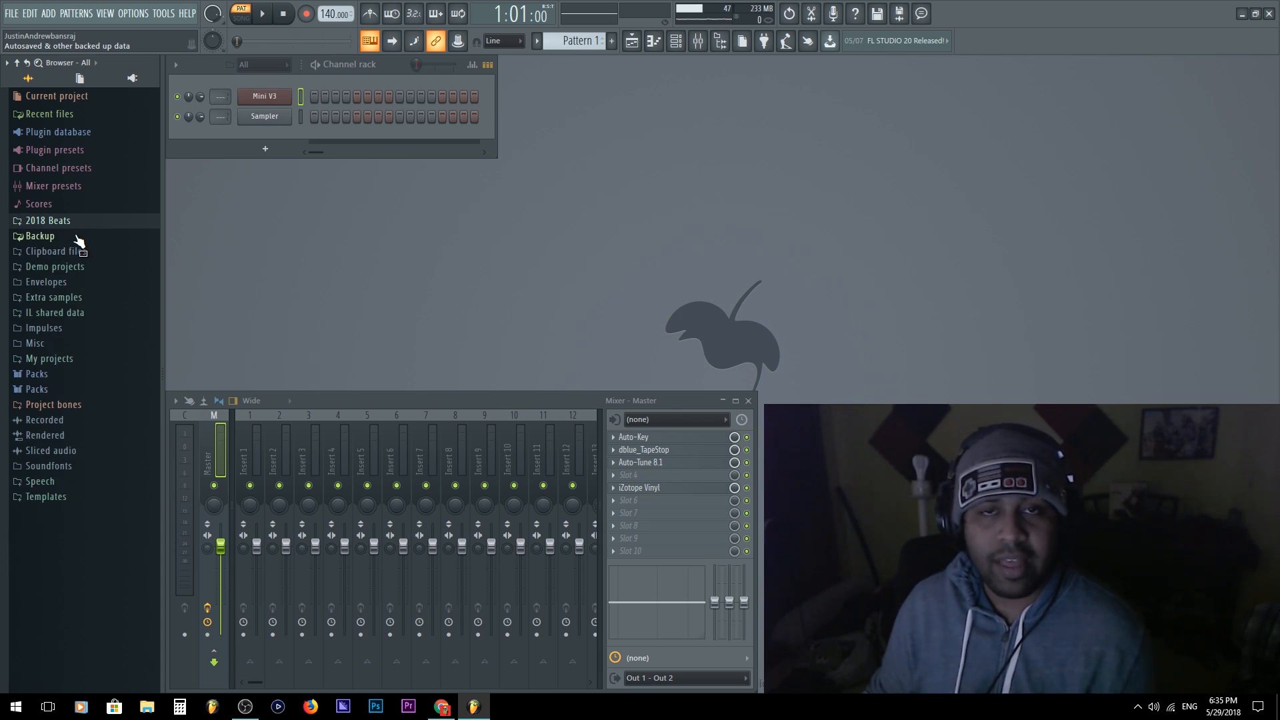
{"action": "right_click", "coordinate": [48, 220]}
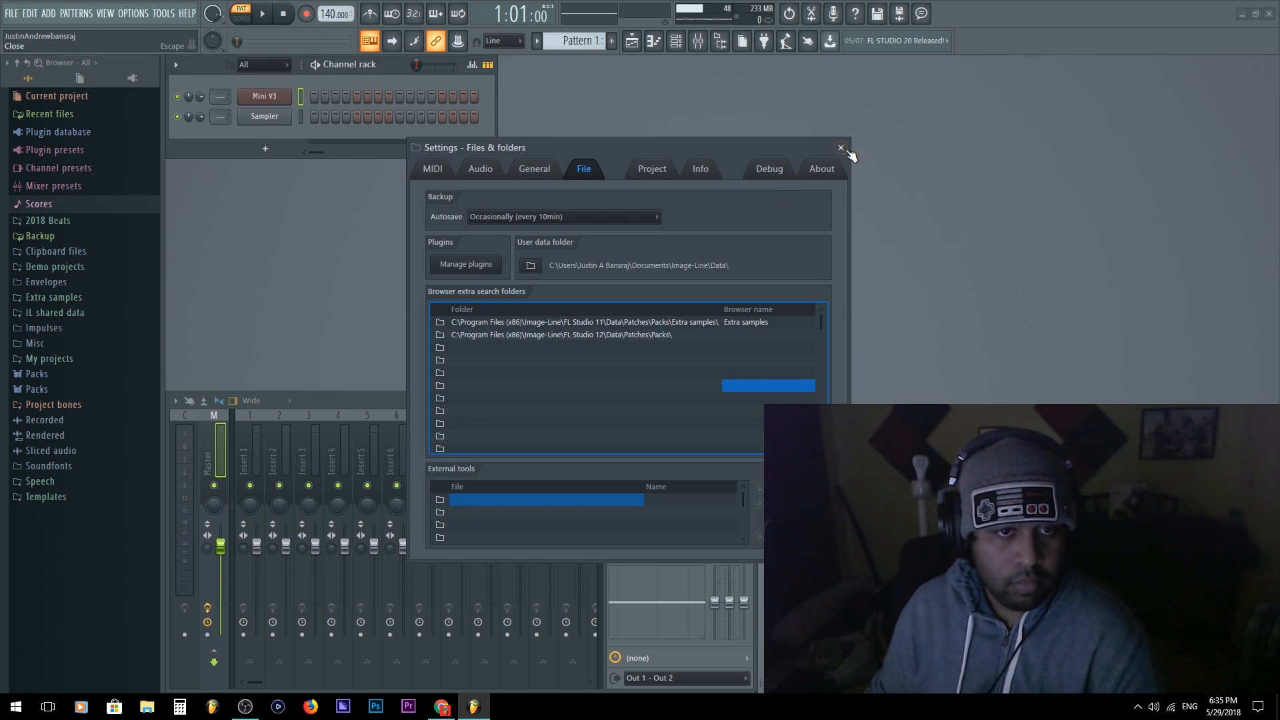
{"action": "left_click", "coordinate": [841, 148]}
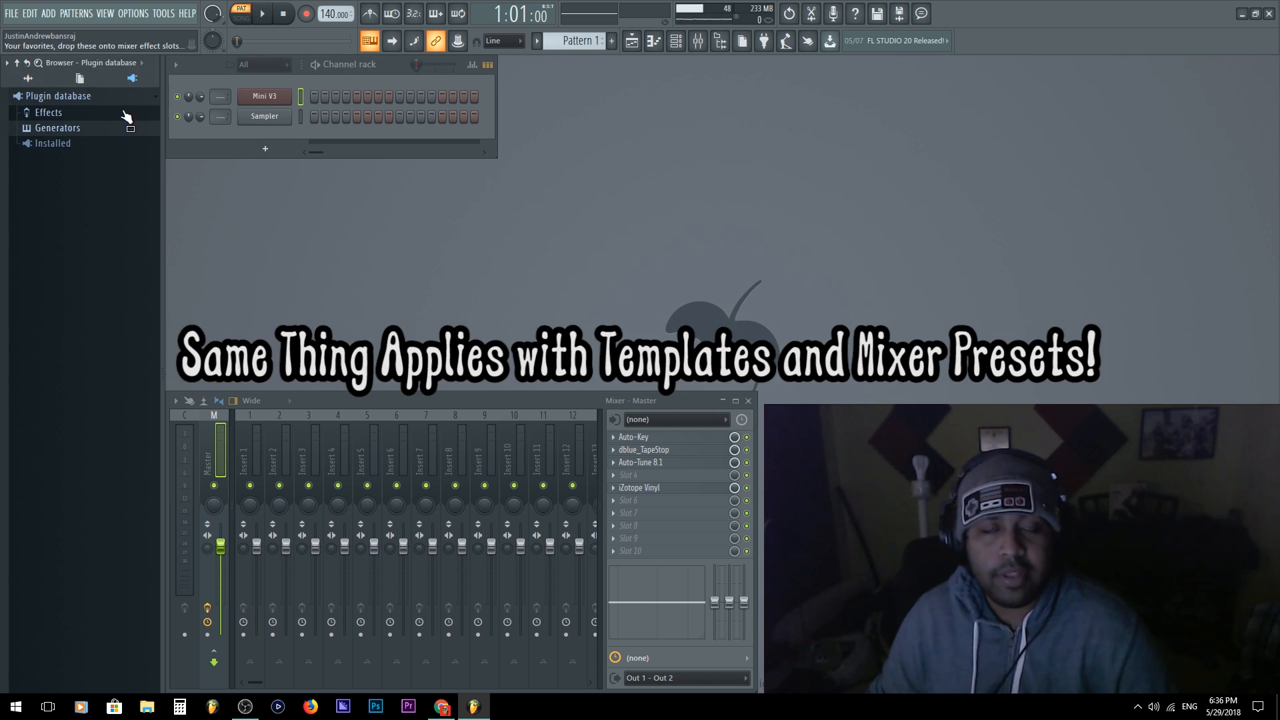
Step: Collapse the Plugin database tree so only its top-level folder is listed
{"action": "left_click", "coordinate": [57, 96]}
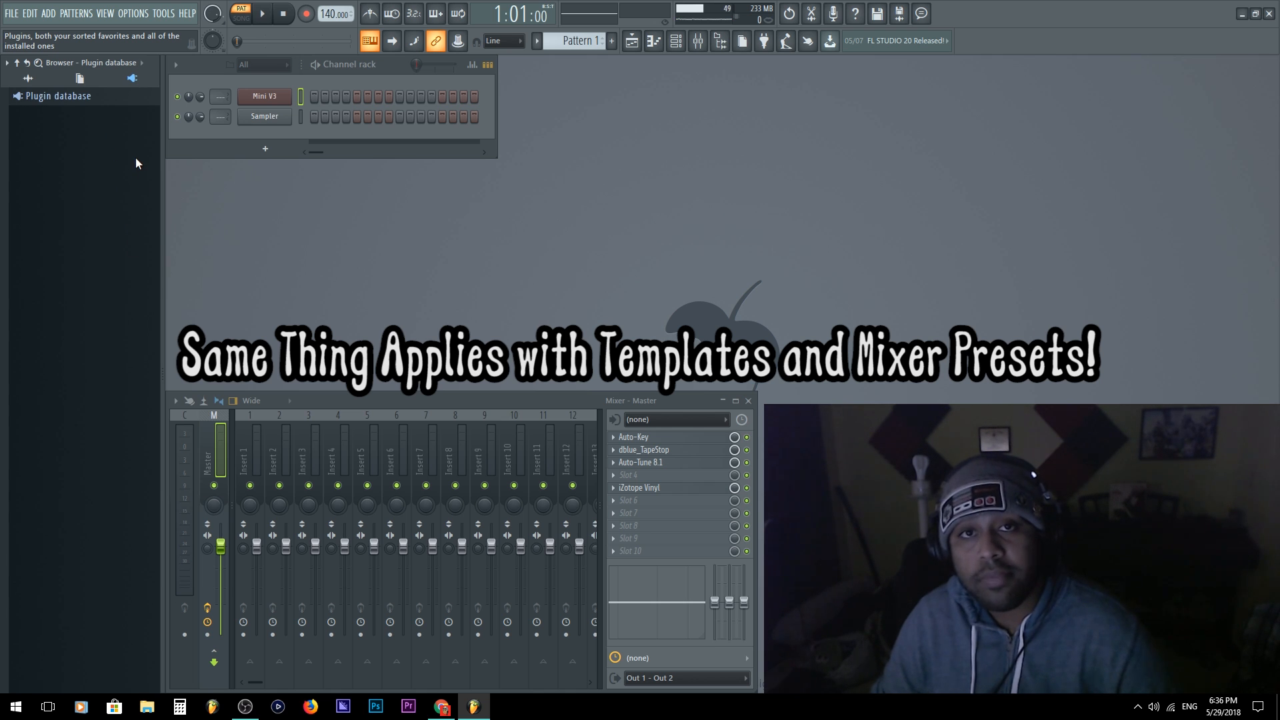